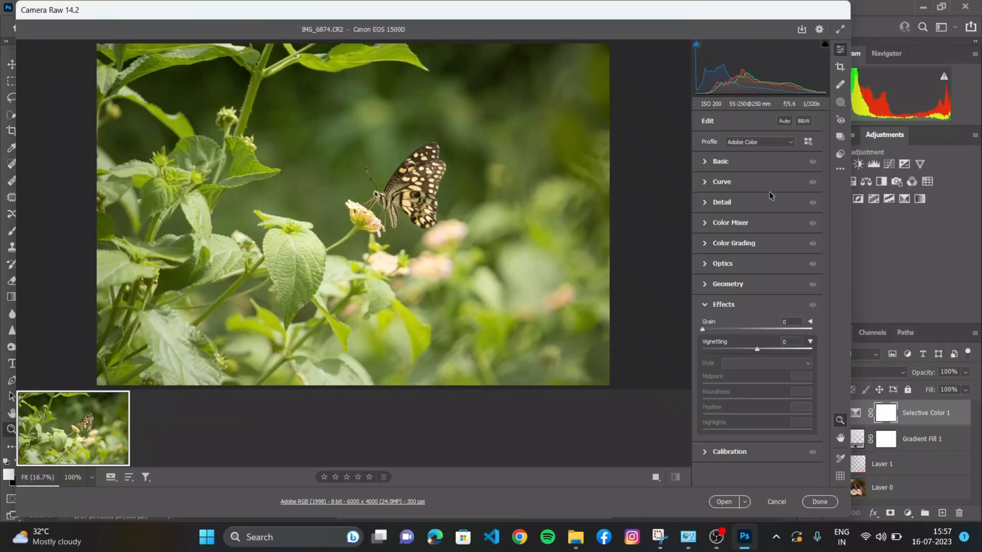
mouse_move(384, 202)
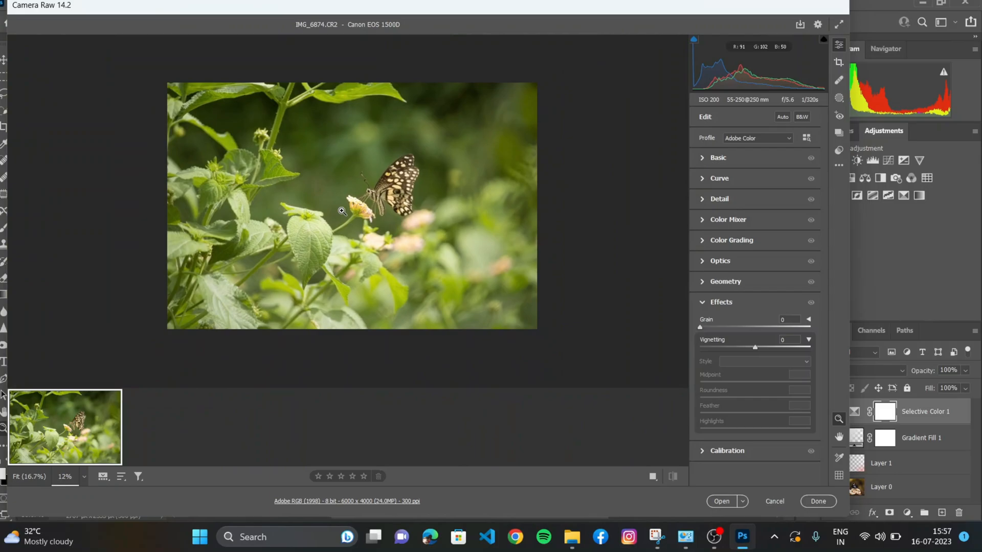
Bring the butterfly photo into the Camera Raw filter.
left_click(242, 27)
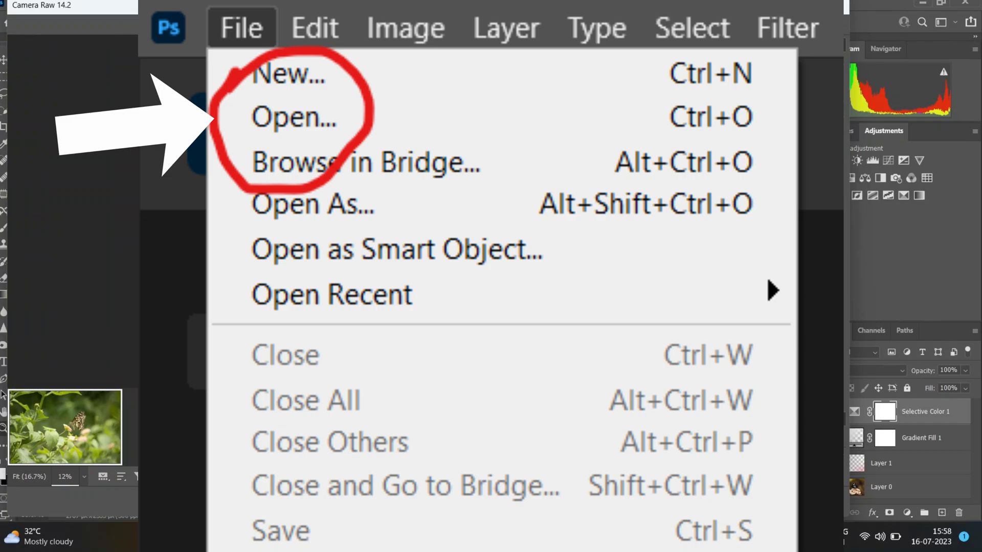
left_click(269, 27)
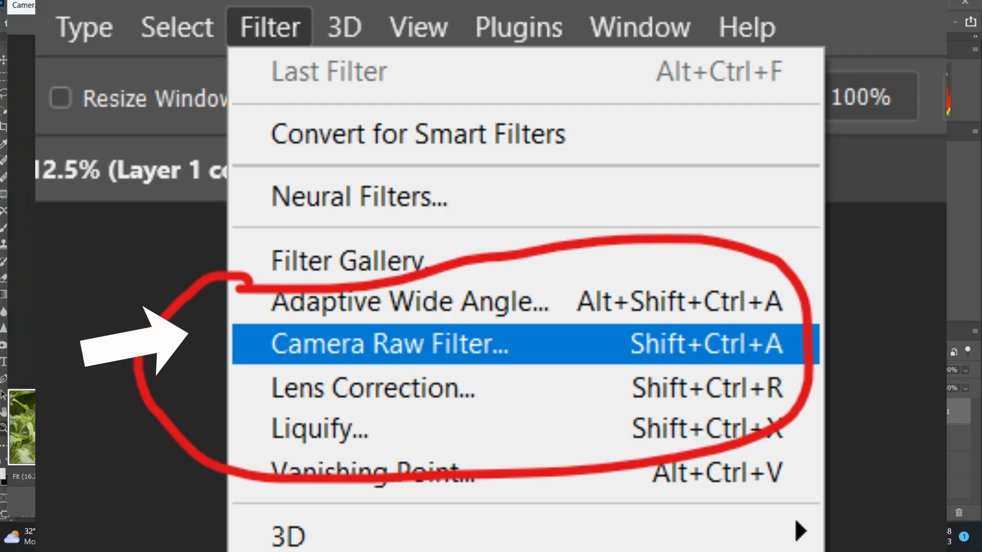
left_click(389, 344)
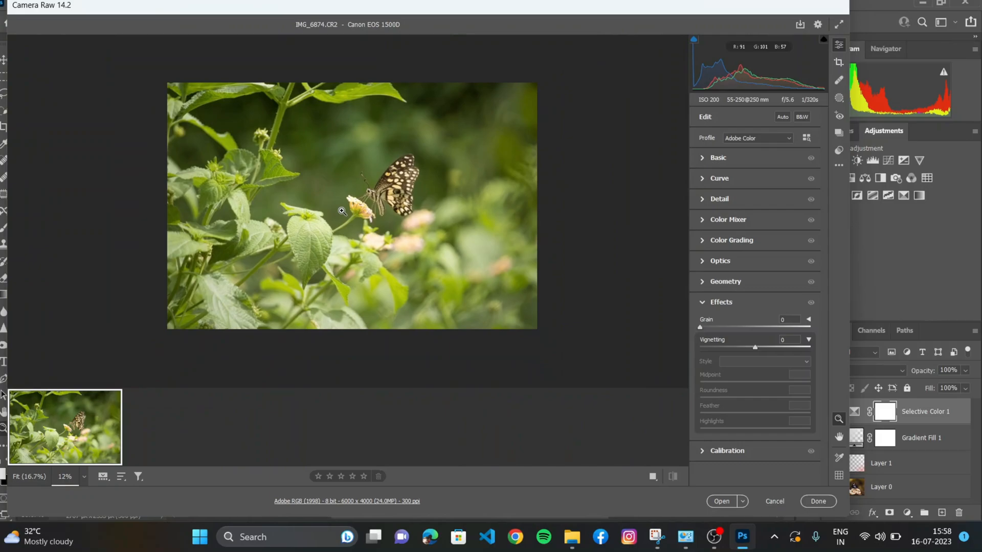
In Basic, darken Exposure to -1.05 and raise Clarity to +26.
left_click(719, 158)
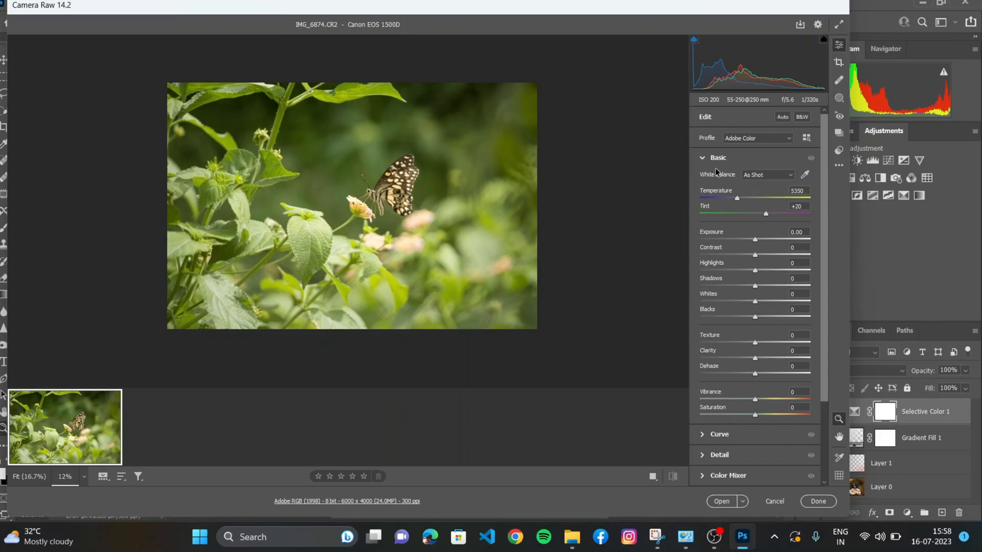
left_click_drag(755, 240, 745, 240)
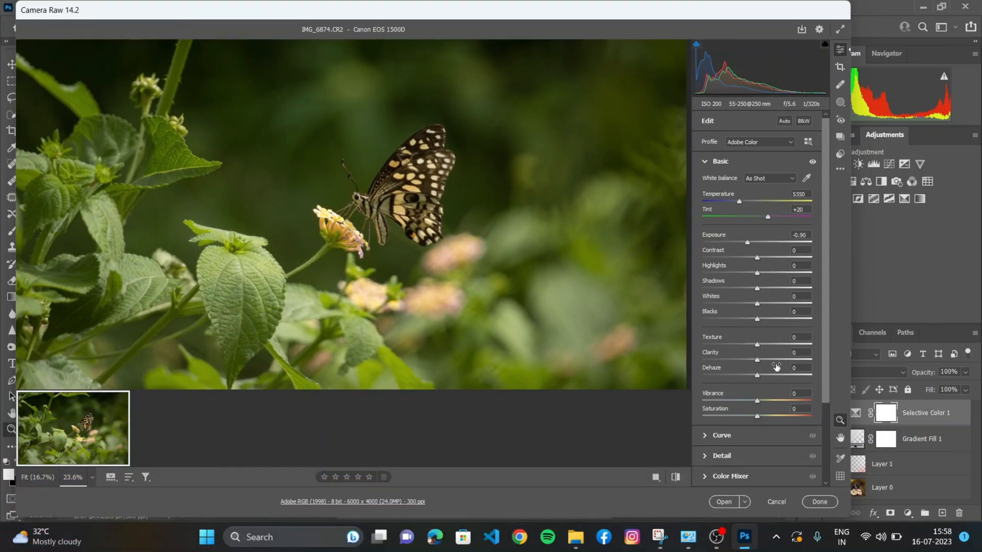
left_click_drag(757, 361, 771, 361)
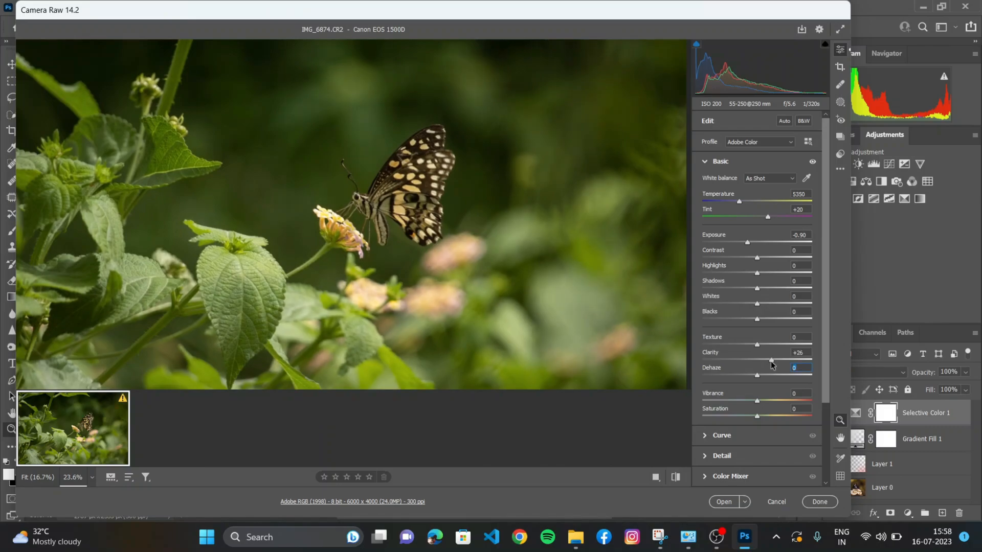
left_click_drag(747, 242, 743, 242)
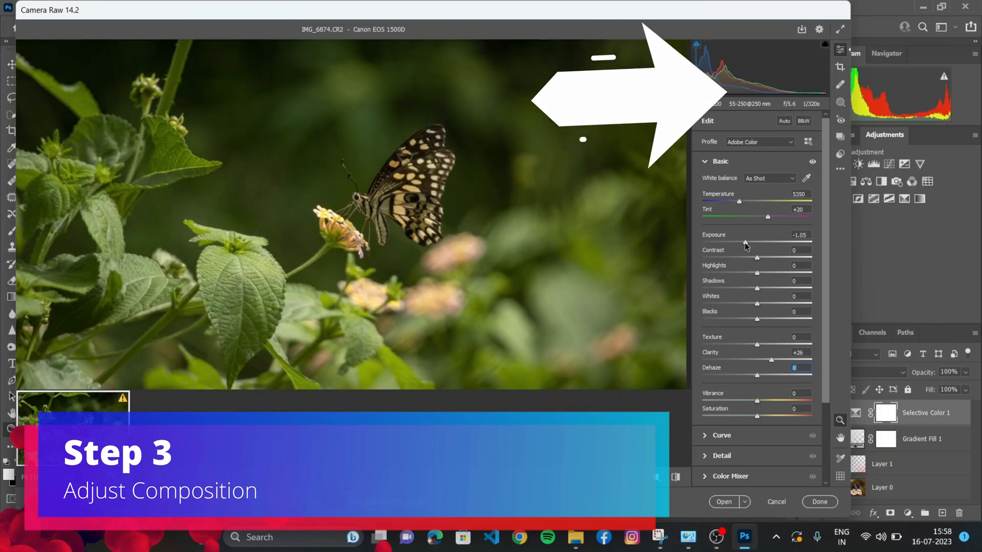
Crop the frame tighter around the butterfly and flower.
left_click(841, 68)
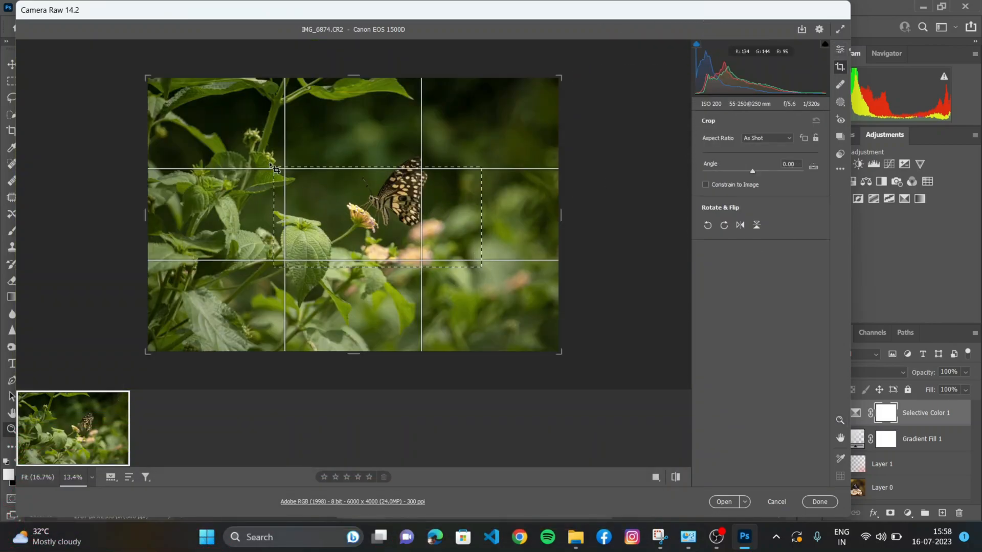
left_click_drag(275, 166, 289, 136)
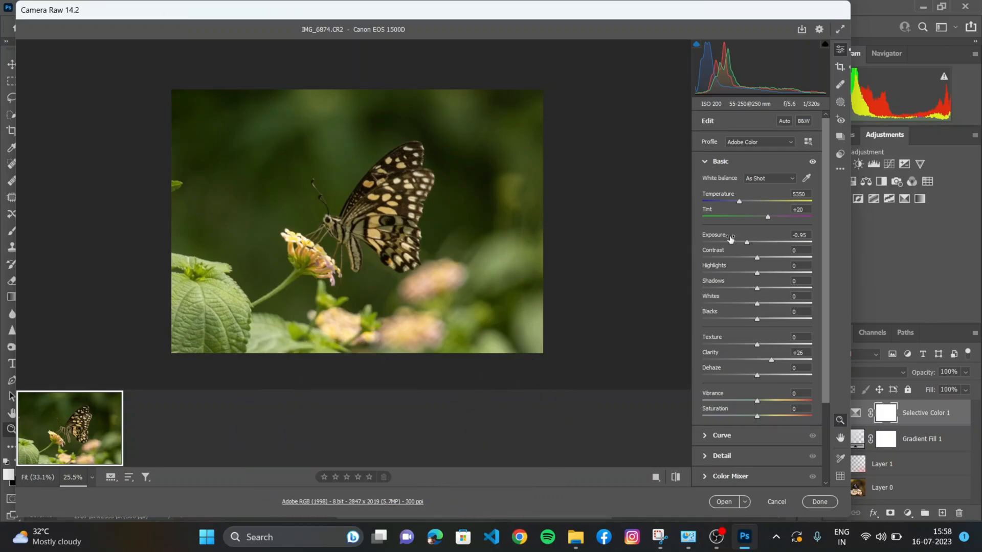
mouse_move(722, 218)
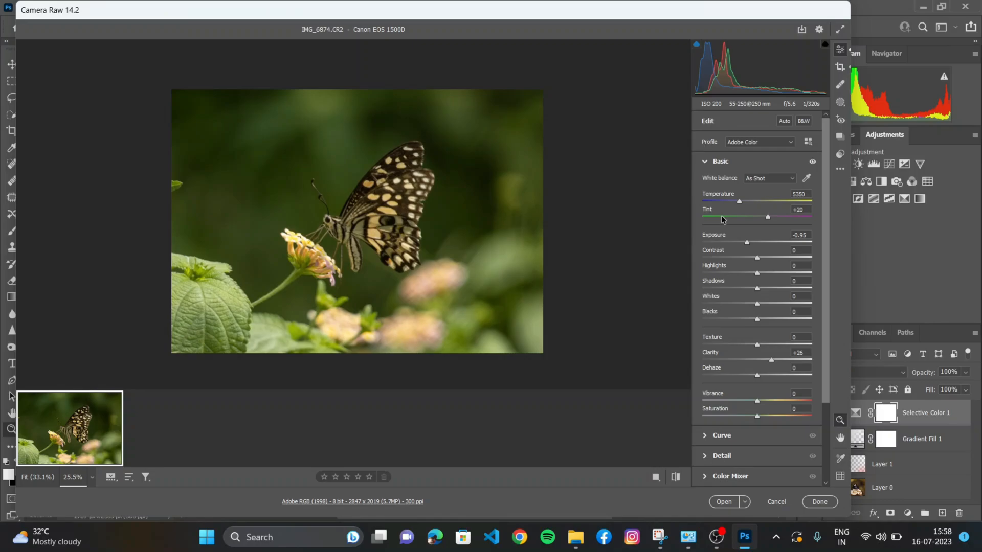
mouse_move(720, 213)
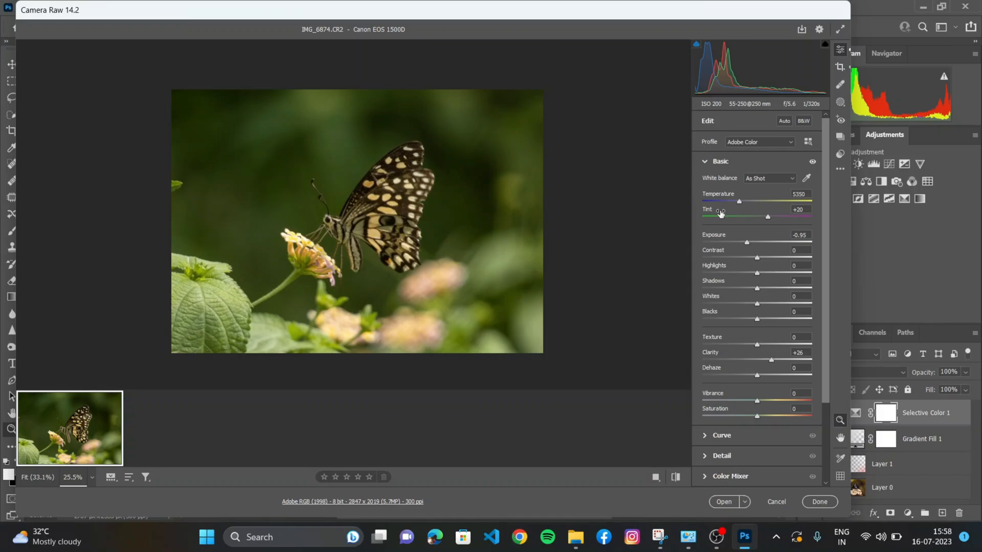
Create a Select Subject mask (Mask 1) isolating the butterfly.
left_click(841, 104)
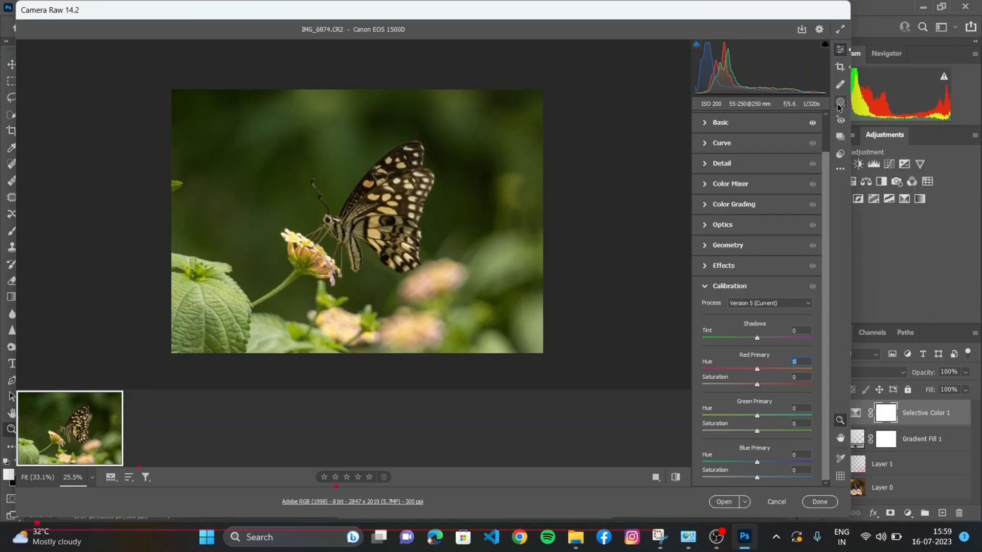
left_click(841, 102)
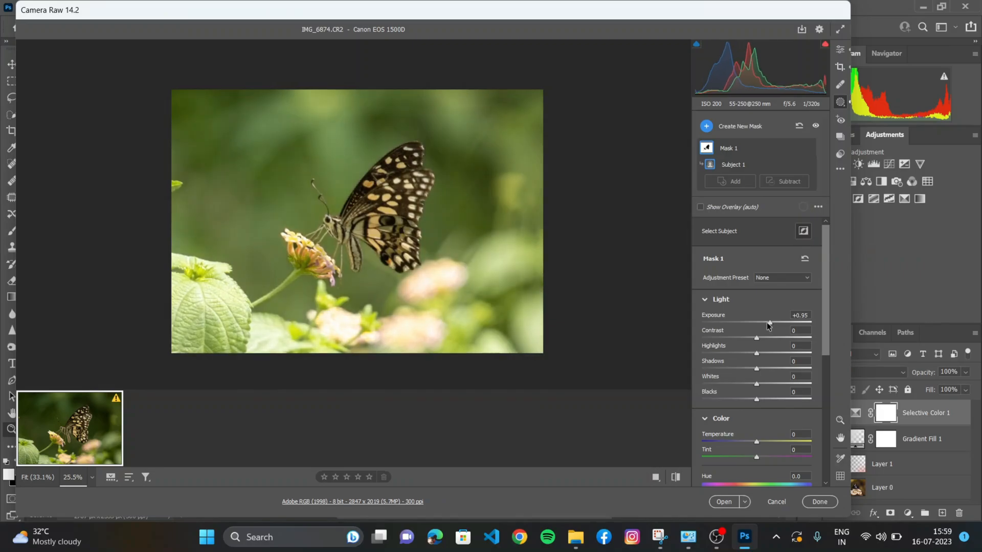
Settle the butterfly mask's exposure near -0.15 and cool its temperature to -100.
left_click_drag(768, 322, 744, 322)
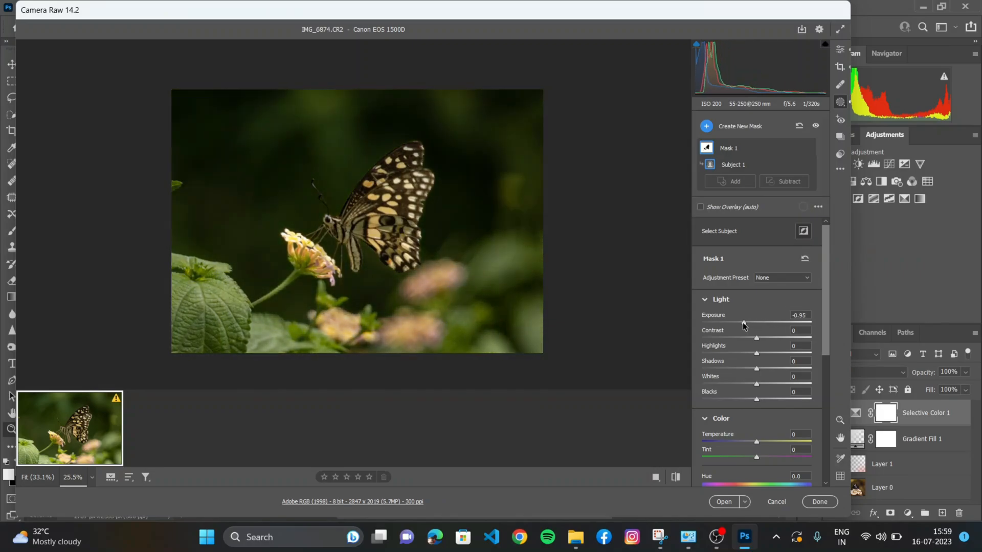
left_click_drag(755, 323, 702, 322)
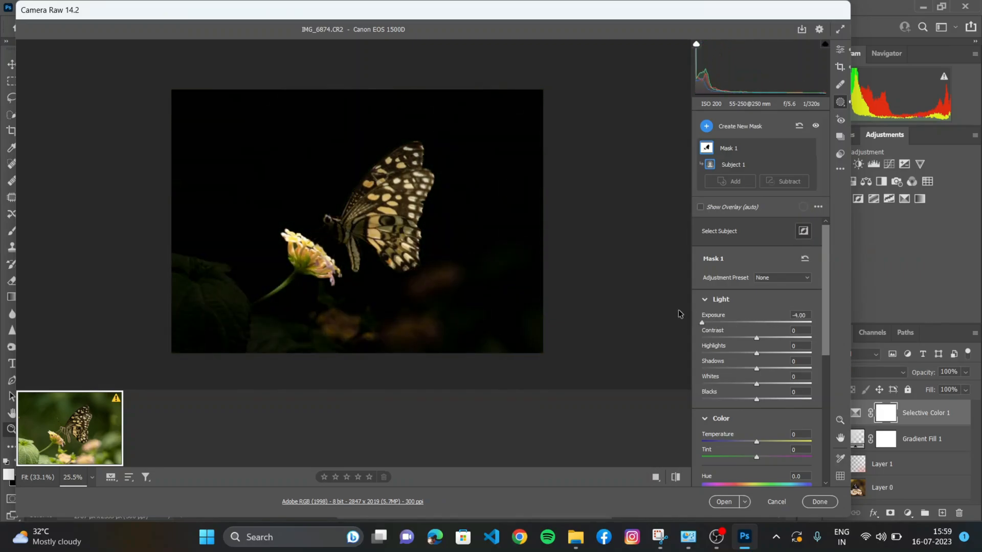
left_click_drag(703, 323, 755, 322)
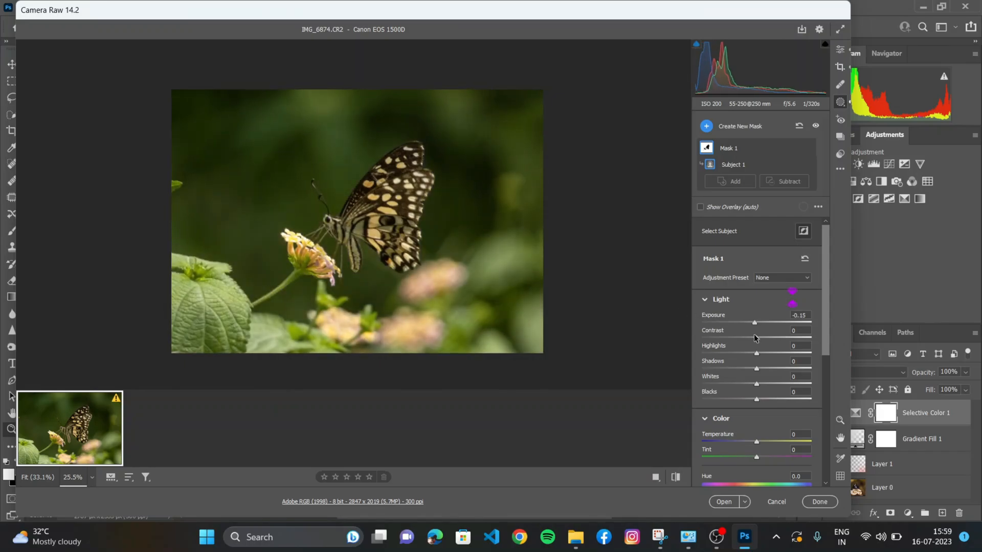
left_click_drag(755, 439, 773, 439)
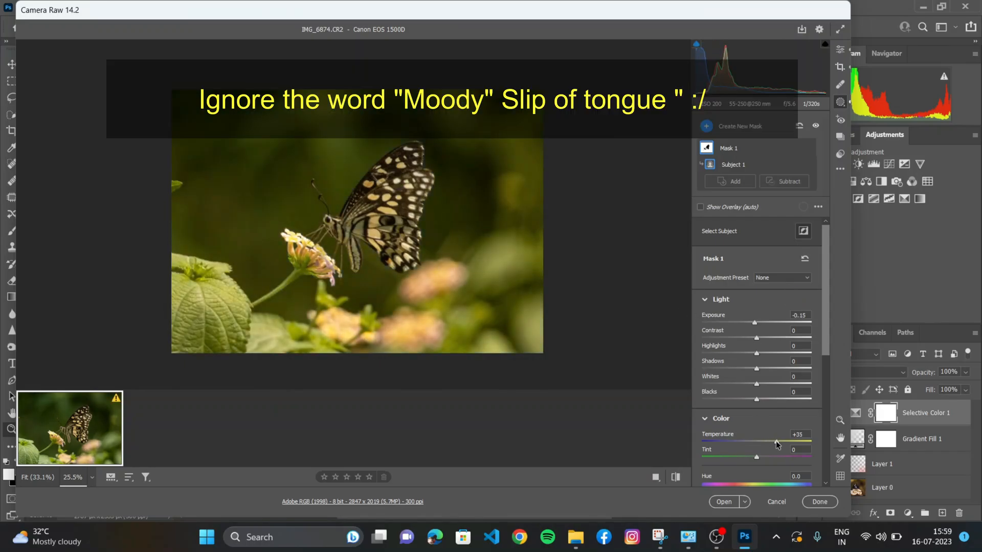
left_click_drag(776, 442, 712, 442)
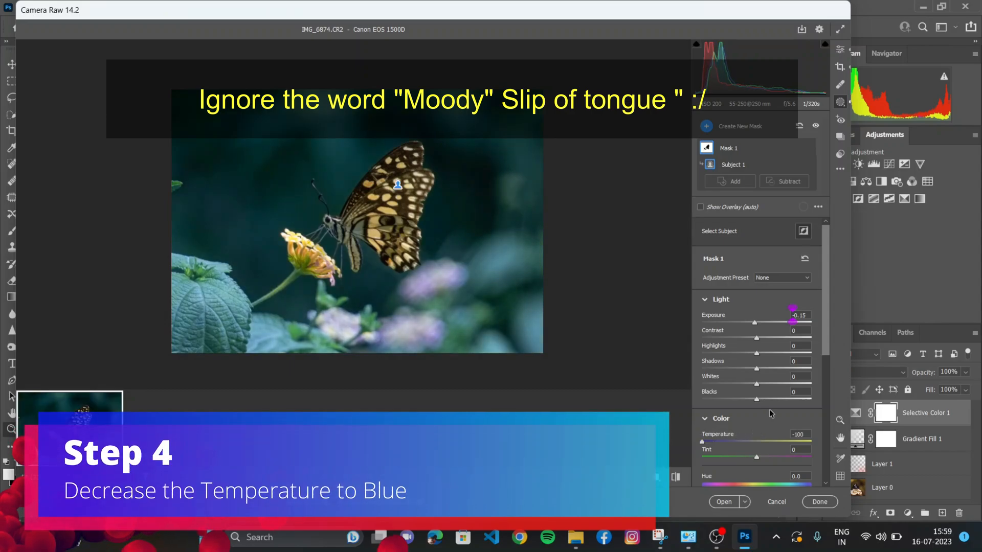
left_click_drag(757, 400, 756, 400)
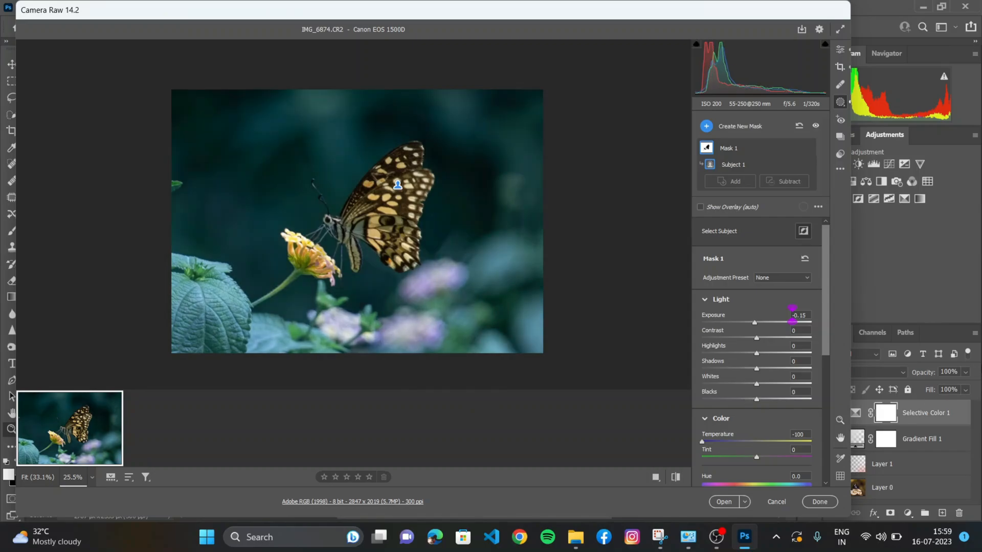
Set the mask's dehaze to -5 and pull texture and clarity down to -100.
scroll("down", 3)
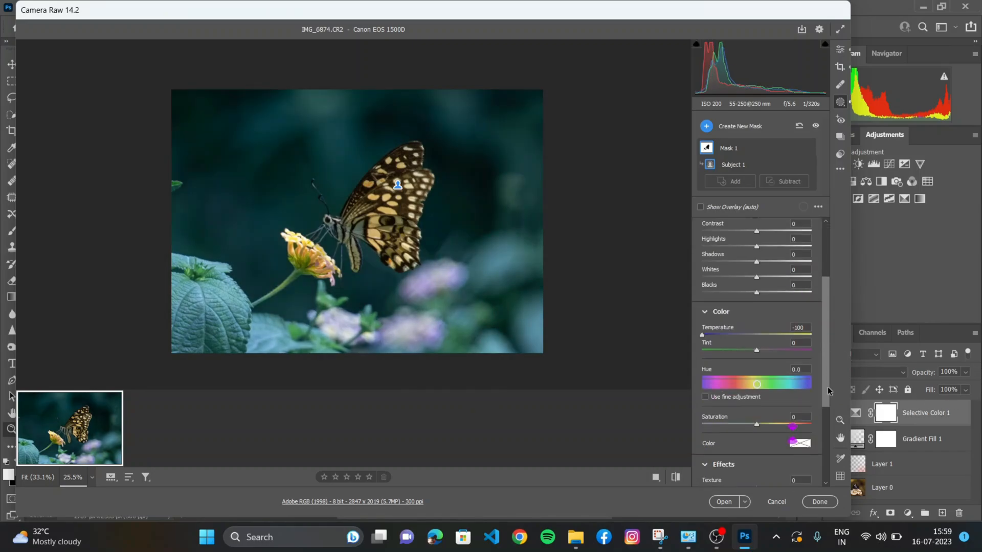
scroll("down", 3)
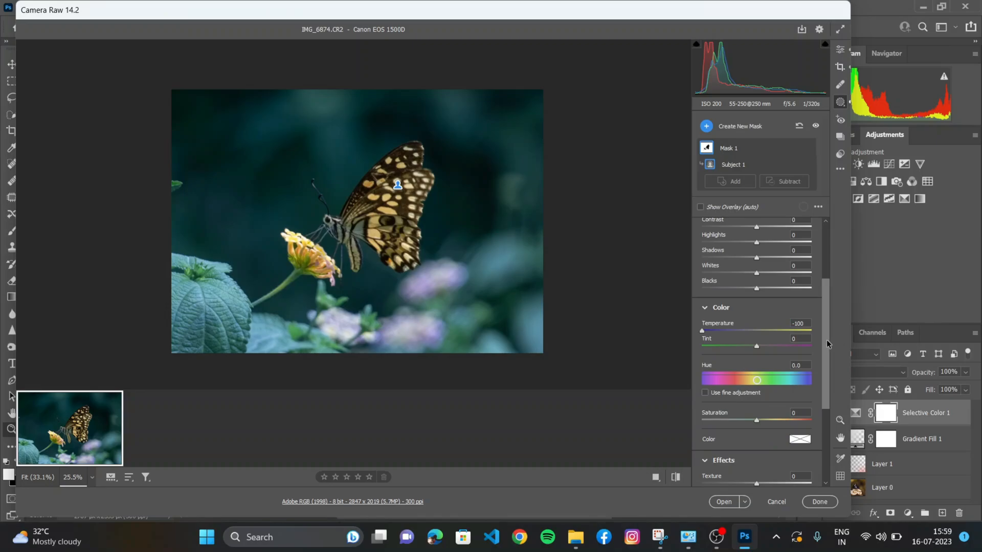
scroll("down", 3)
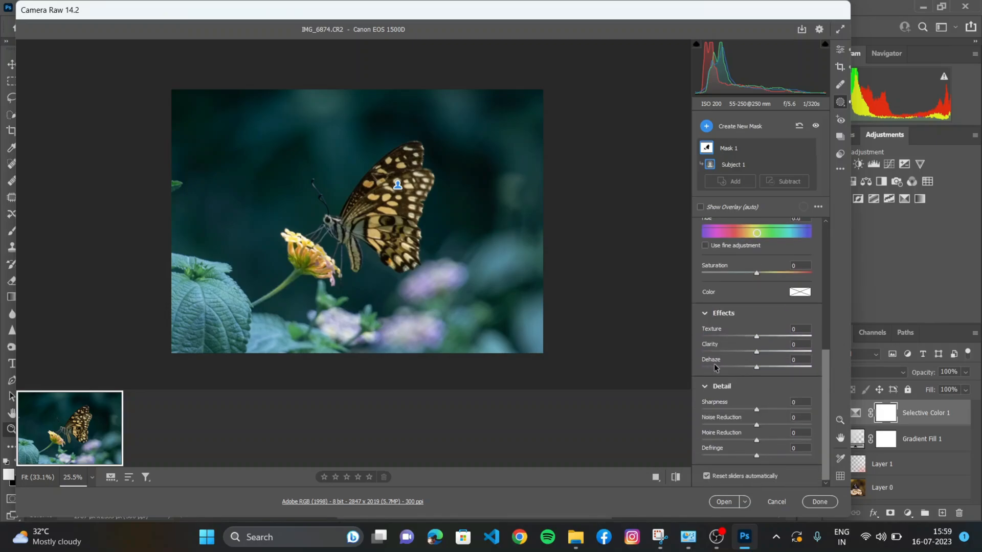
left_click_drag(756, 367, 796, 368)
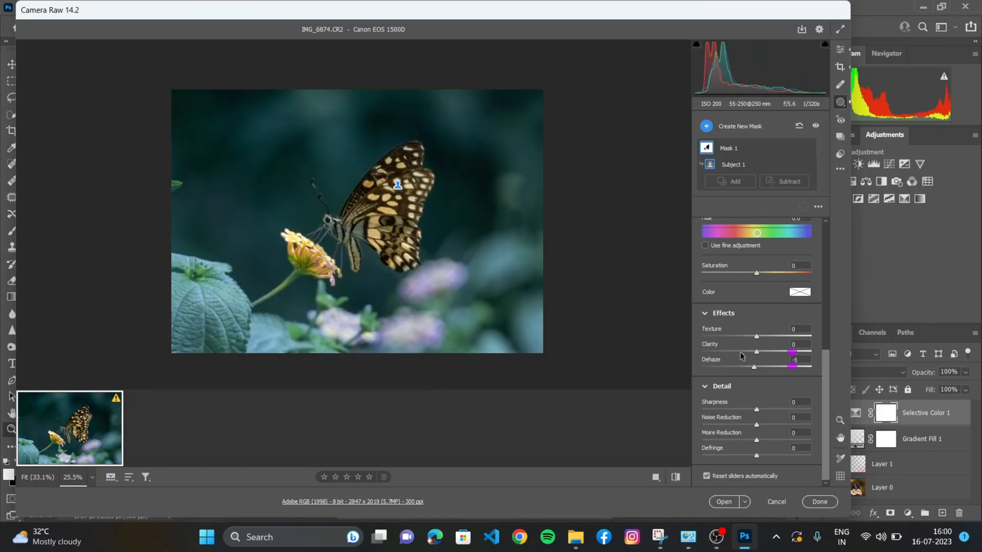
left_click_drag(756, 351, 702, 351)
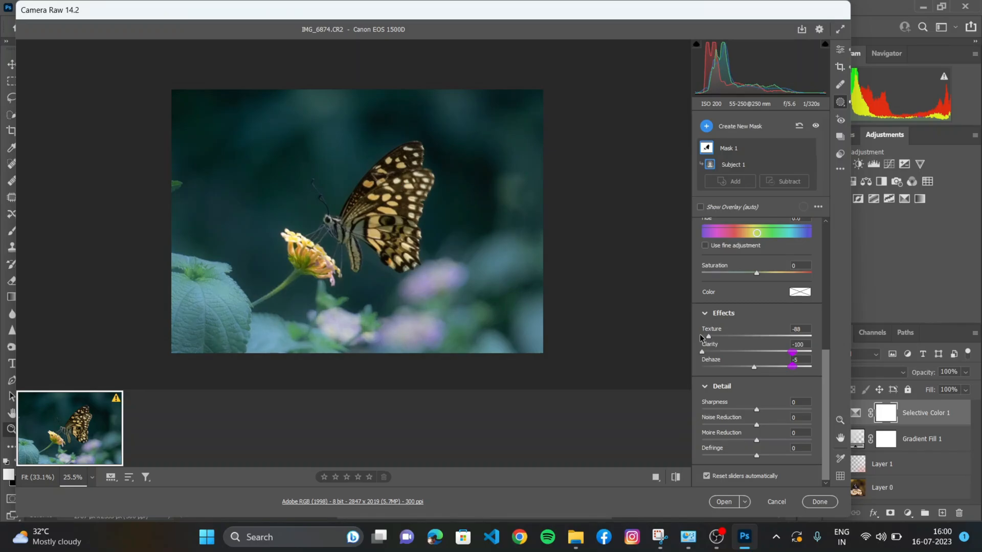
left_click_drag(708, 336, 702, 336)
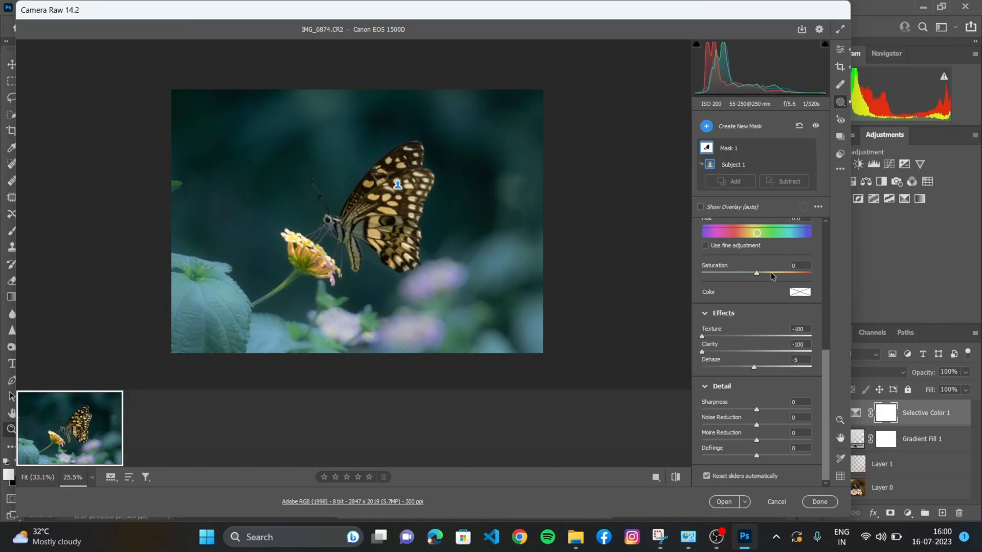
Boost the butterfly mask's saturation to about +51.
left_click_drag(756, 272, 797, 273)
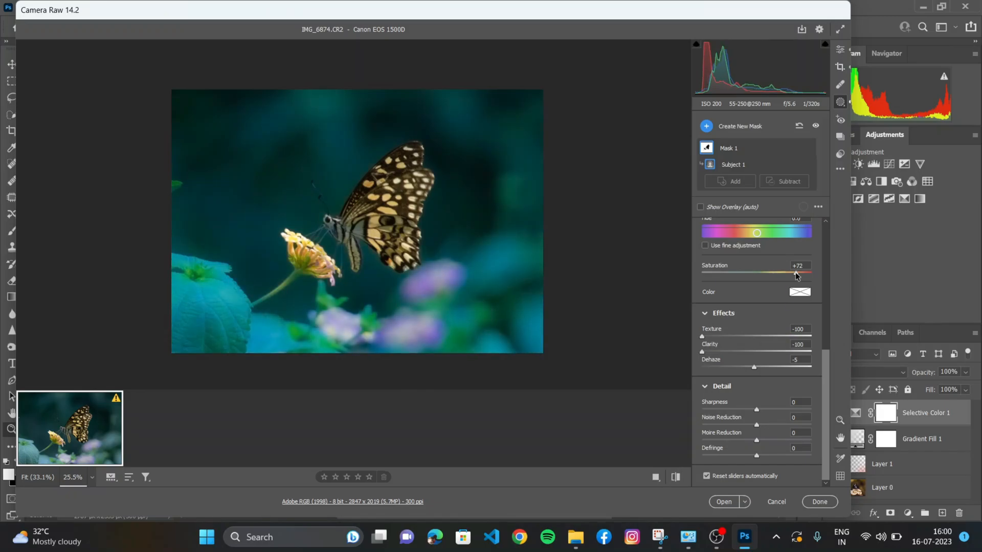
left_click_drag(805, 272, 792, 273)
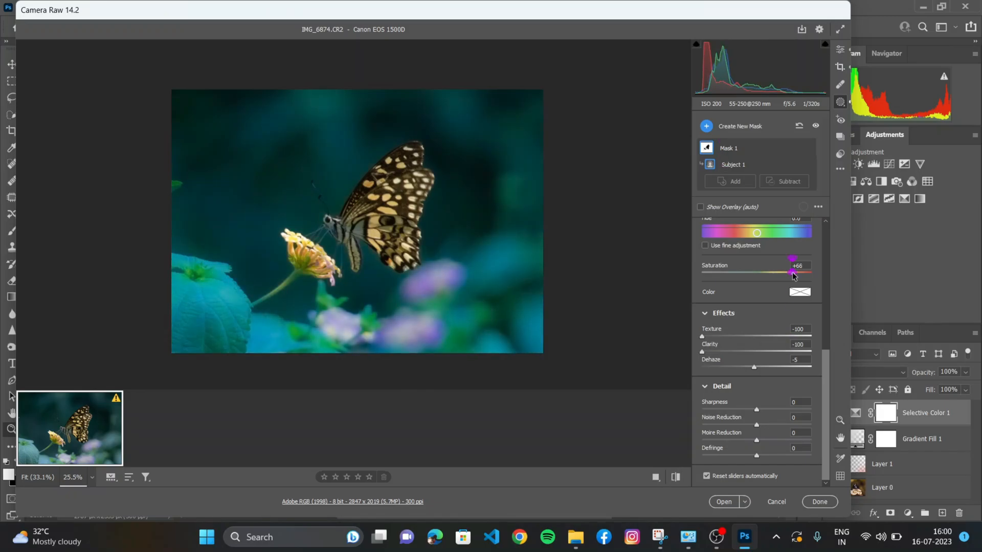
left_click_drag(794, 272, 784, 272)
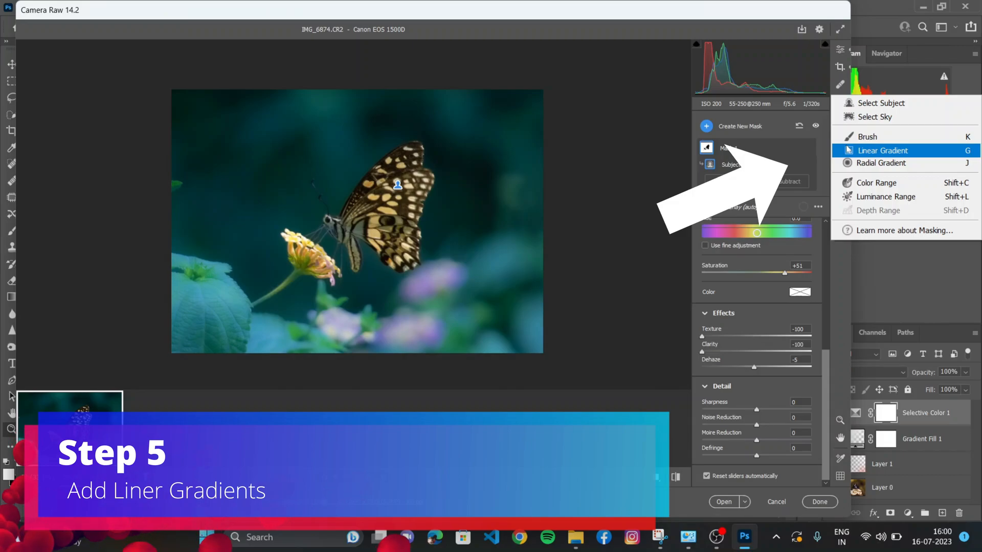
Add a linear gradient mask from the top-left corner with exposure about +2.75.
left_click(883, 150)
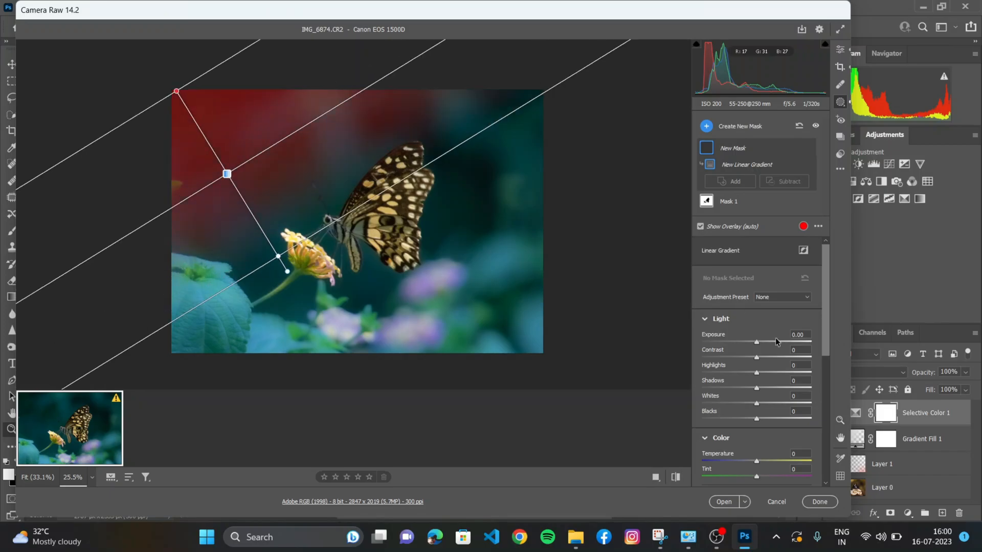
left_click_drag(757, 342, 795, 342)
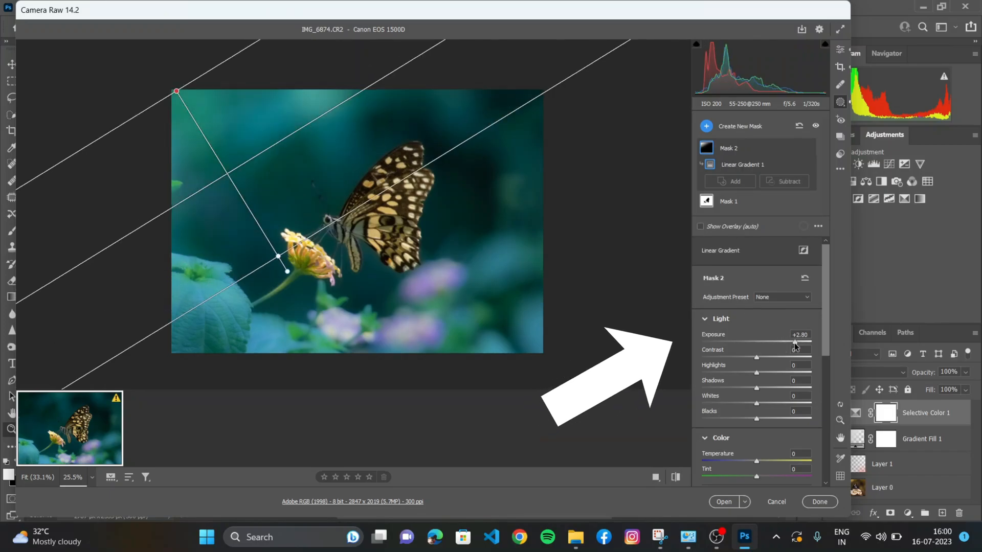
left_click_drag(802, 335, 796, 334)
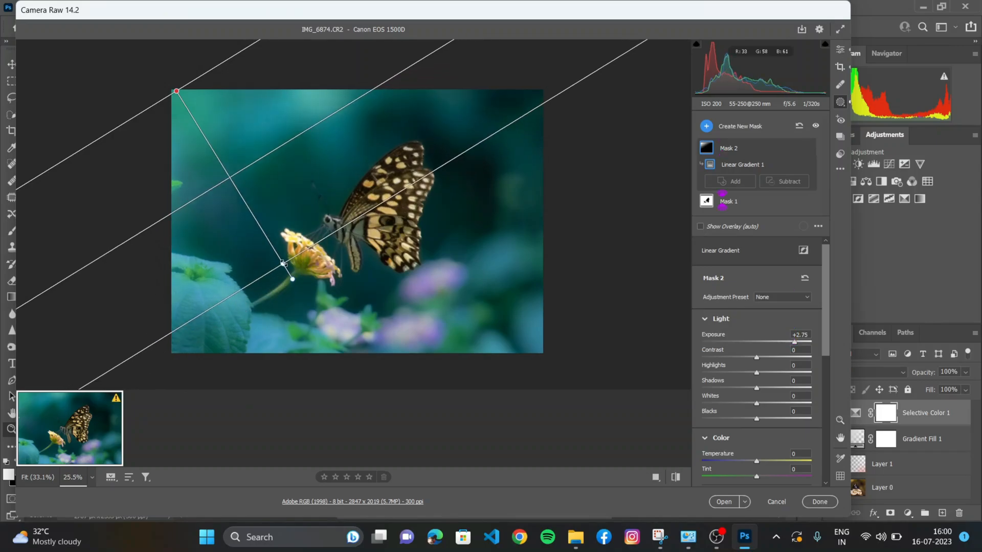
left_click_drag(283, 263, 230, 177)
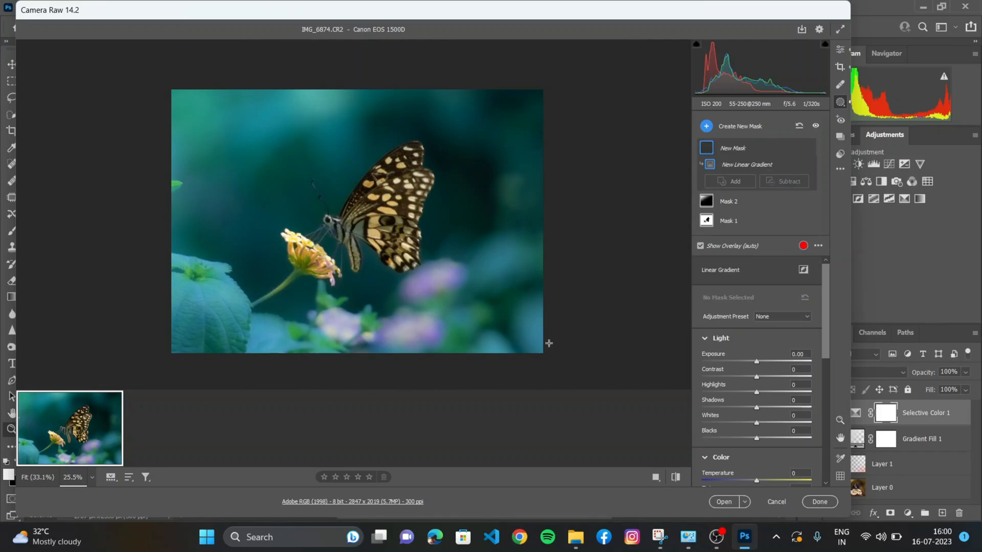
mouse_move(528, 369)
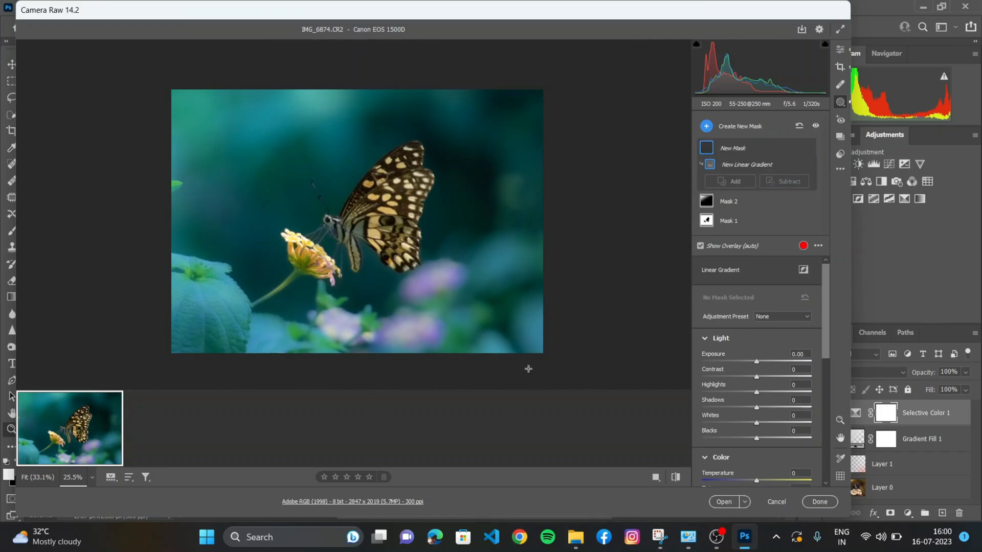
Draw a linear gradient from the bottom-right corner darkening it to about -1.10 exposure.
left_click_drag(431, 267, 541, 353)
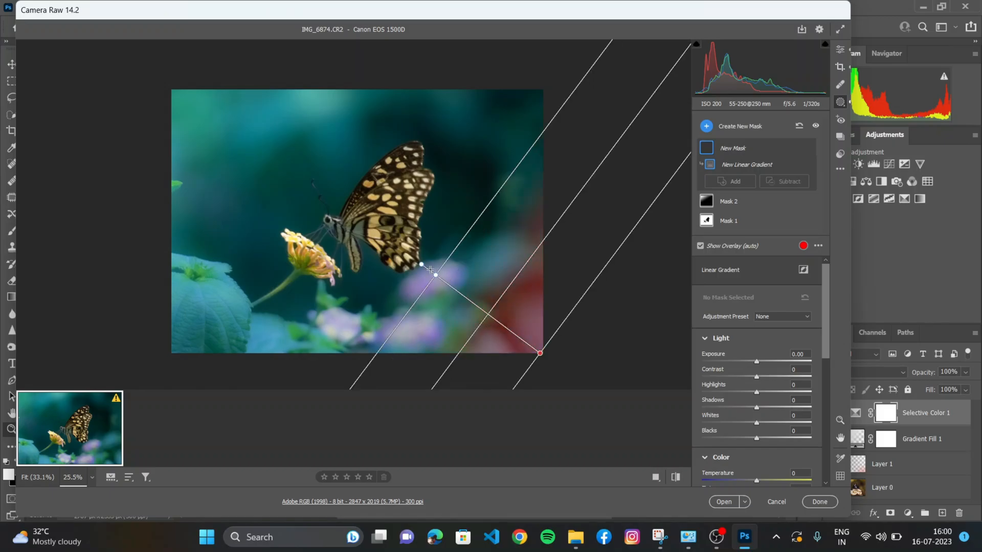
left_click_drag(434, 275, 473, 298)
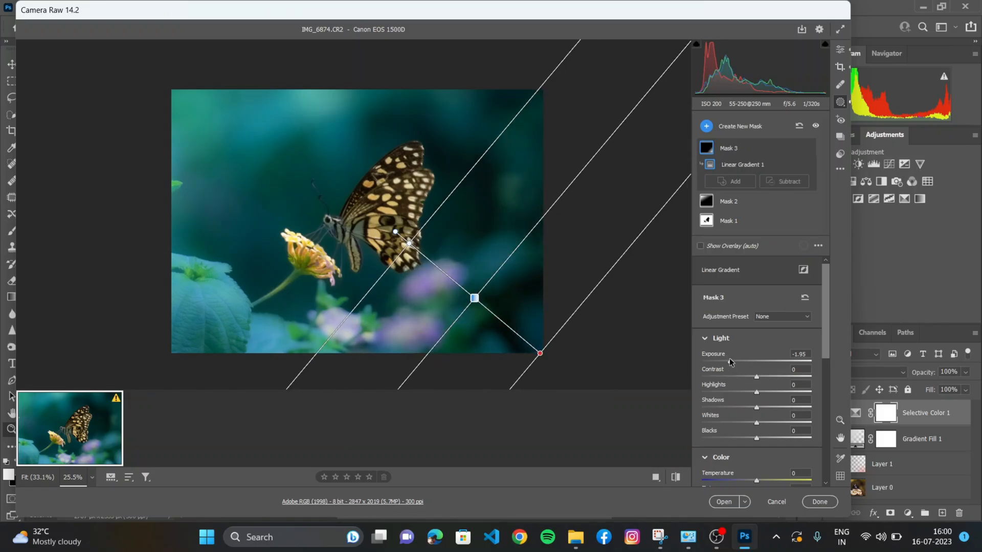
left_click(800, 369)
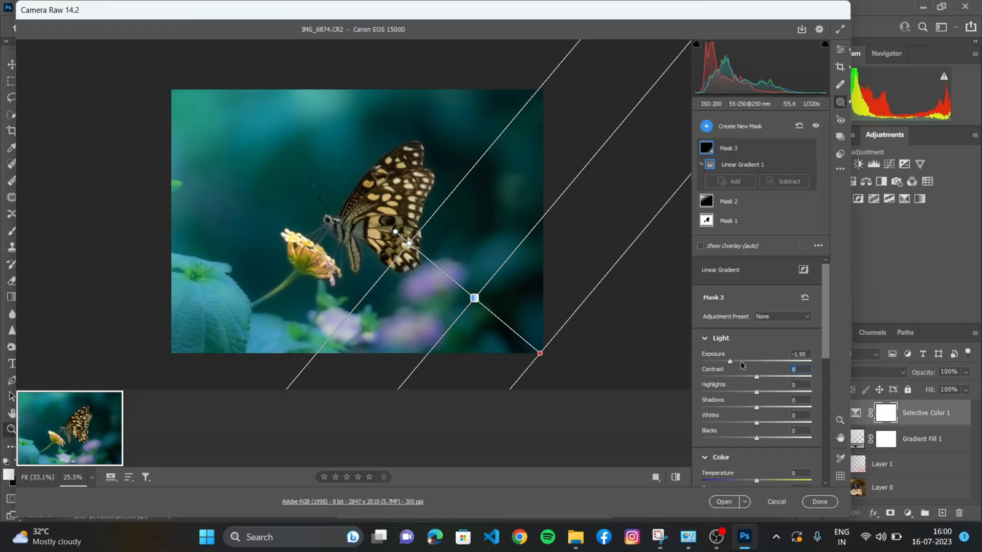
left_click_drag(729, 361, 743, 361)
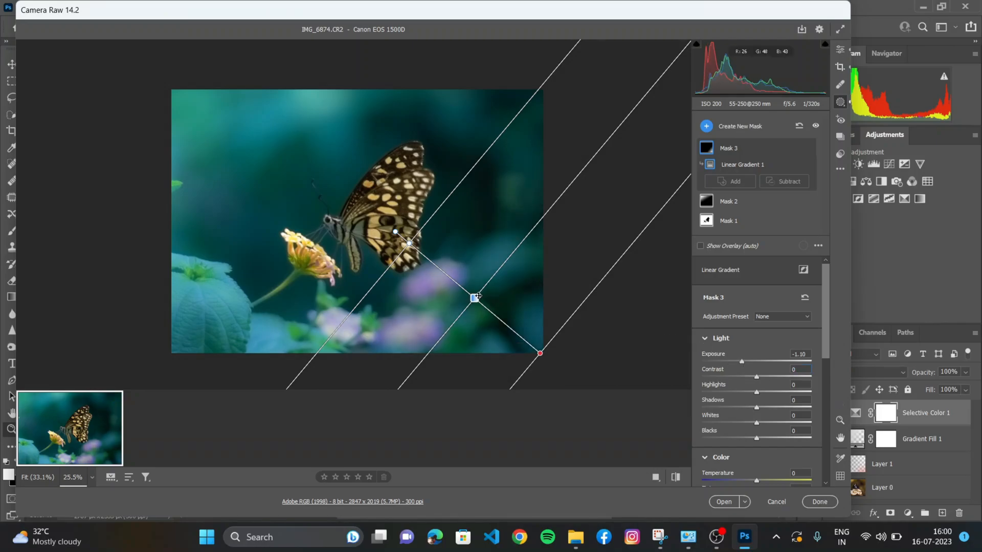
Reposition the bottom-right gradient and tilt it to a shallower angle.
left_click_drag(475, 298, 451, 289)
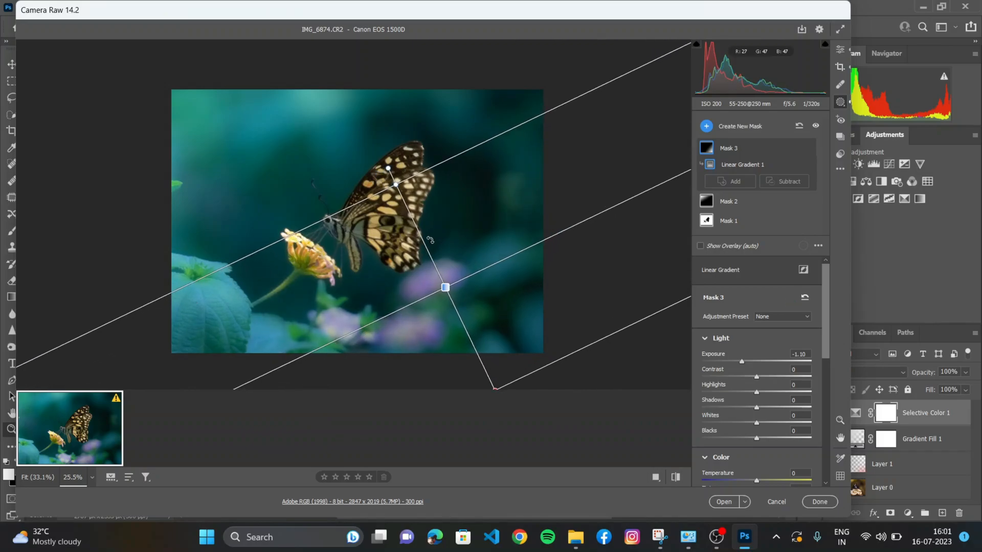
left_click_drag(446, 287, 446, 293)
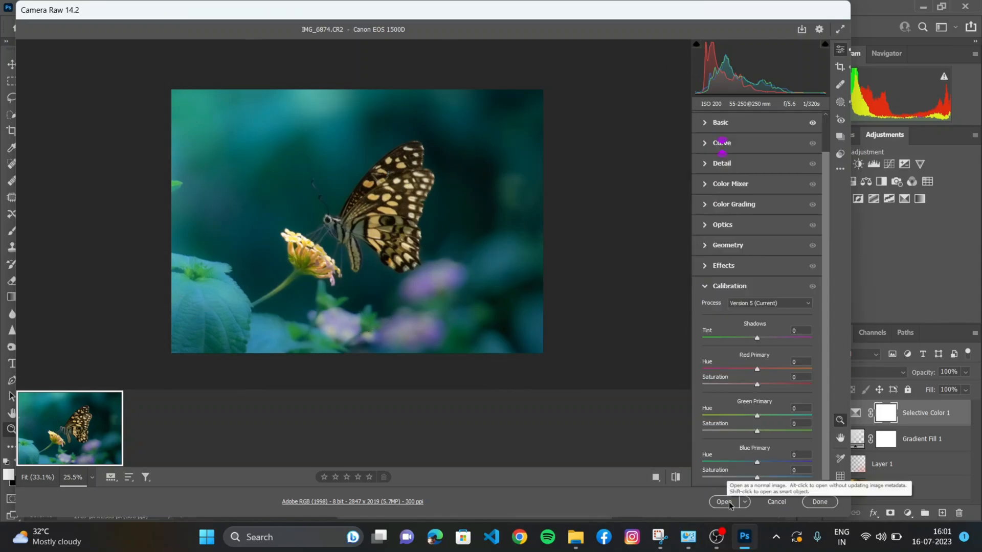
Apply the Camera Raw edits and open the butterfly photo as a Photoshop document.
left_click(724, 501)
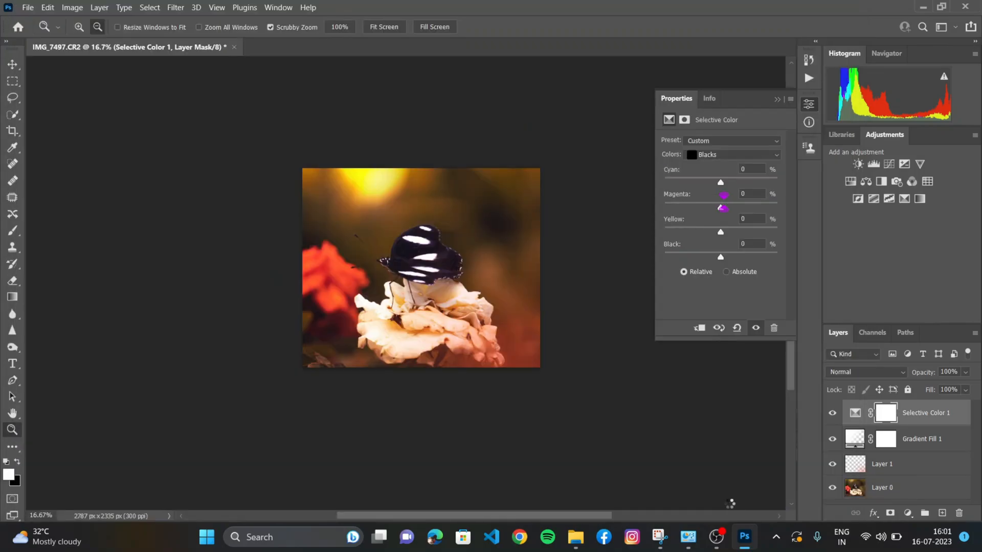
left_click(307, 47)
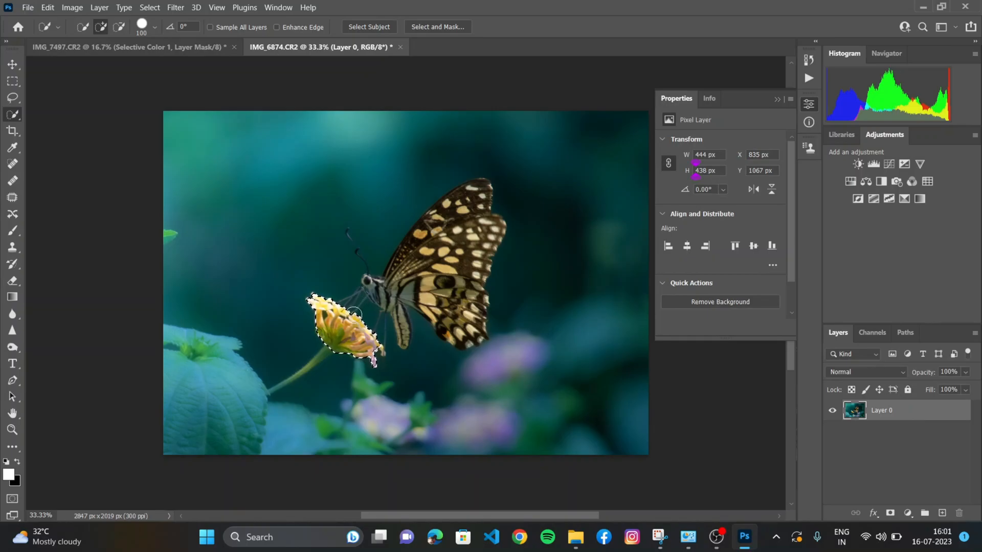
Put the selected yellow flower on its own layer via copy.
right_click(350, 332)
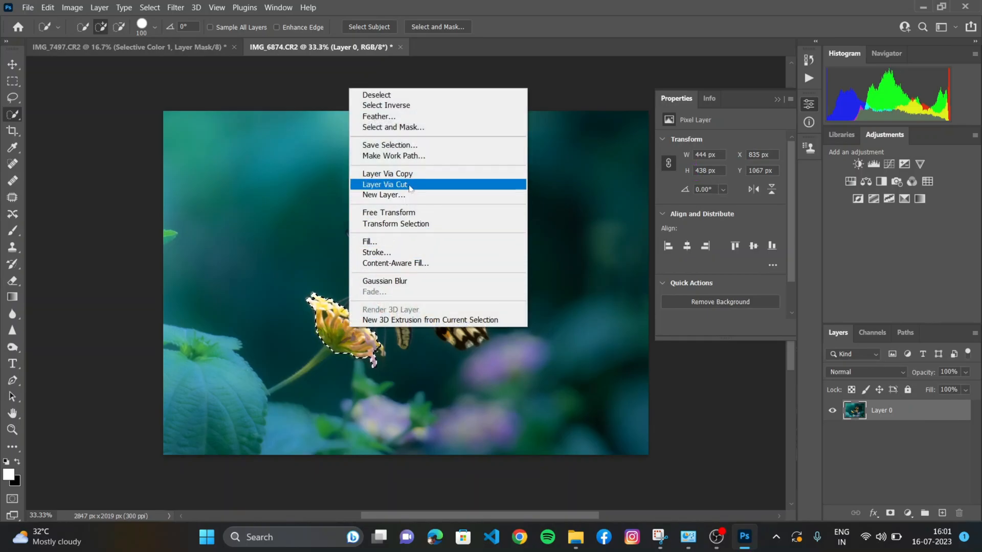
left_click(384, 184)
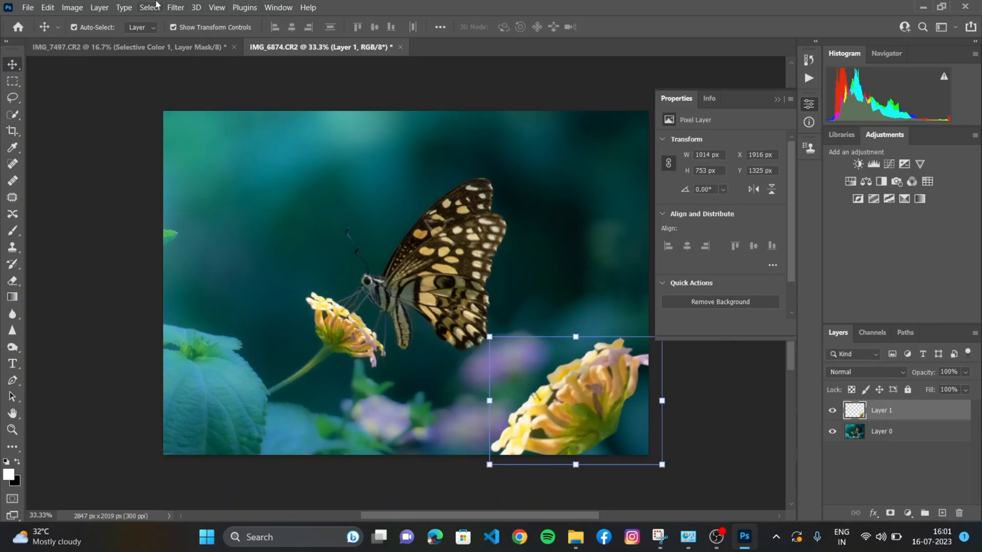
Soften the flower layer with a strong Gaussian blur.
left_click(175, 7)
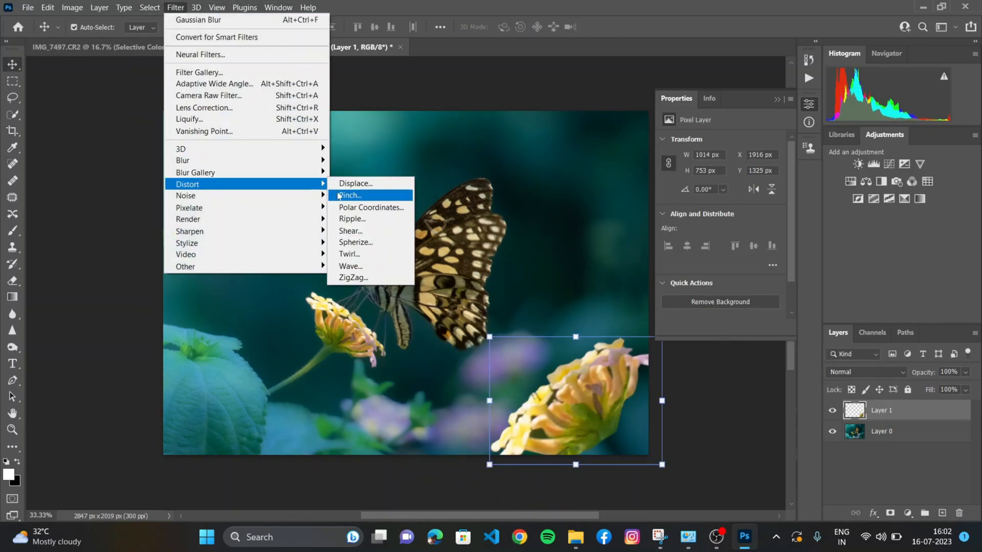
mouse_move(182, 161)
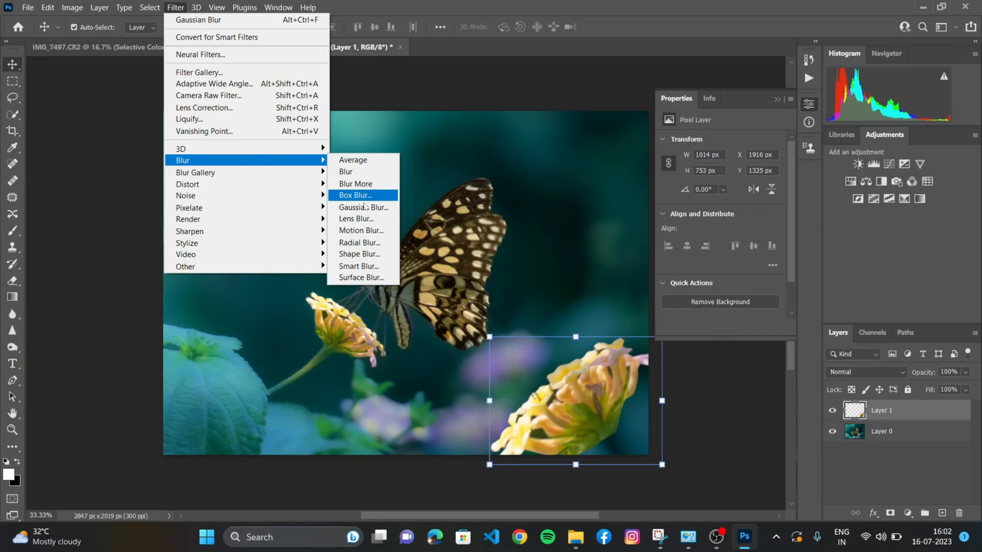
left_click(363, 208)
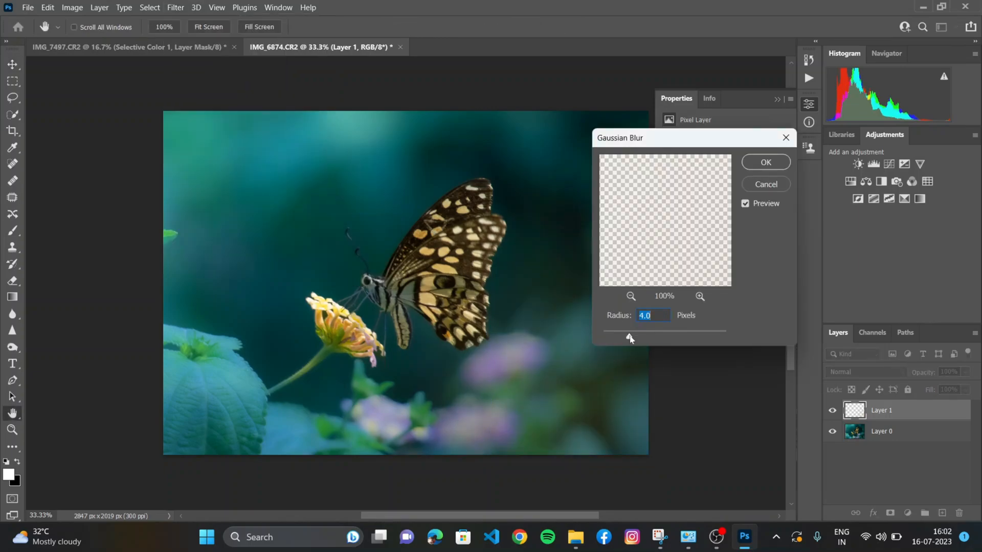
left_click_drag(629, 339, 654, 338)
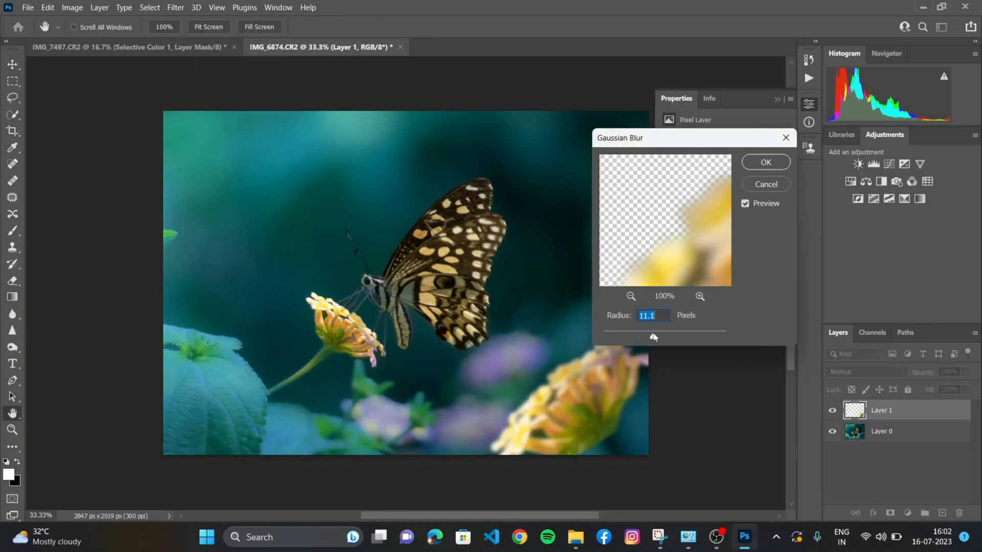
left_click_drag(654, 327, 659, 327)
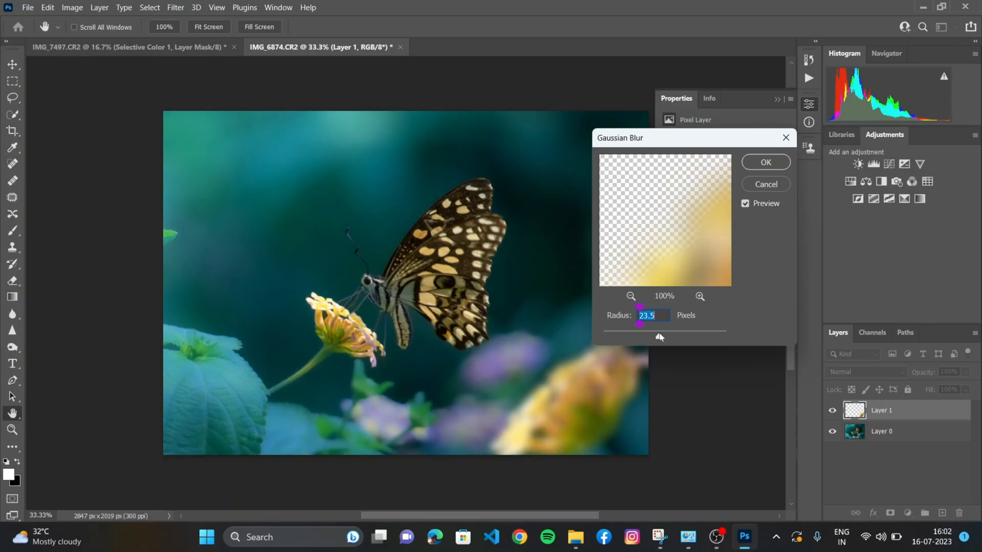
left_click_drag(658, 337, 655, 337)
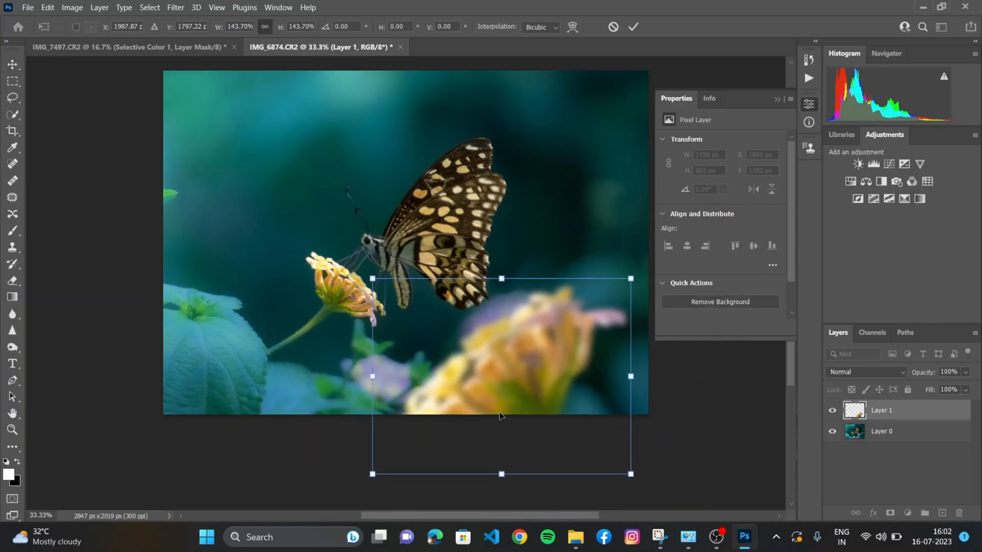
Enlarge the blurred flower and move it lower into the foreground.
left_click_drag(502, 279, 502, 328)
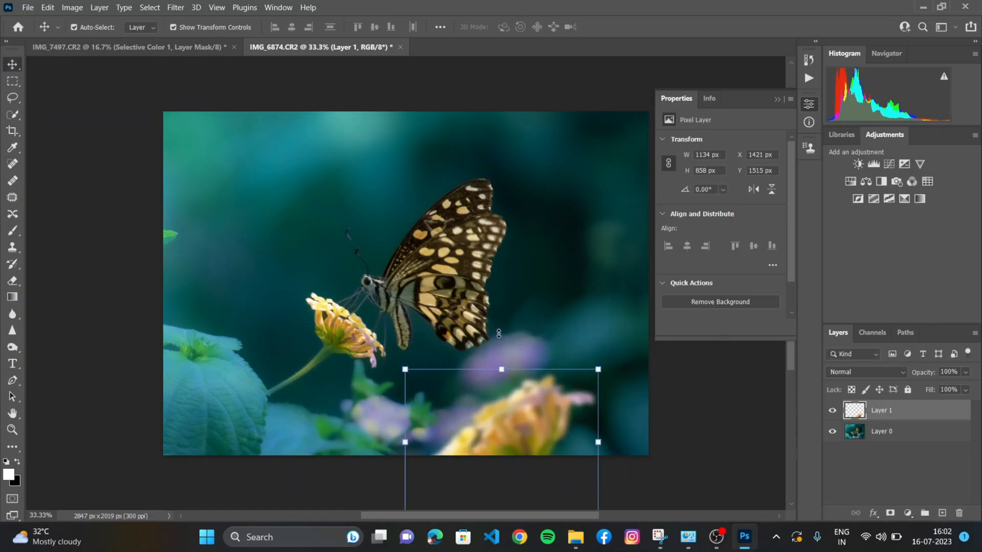
Apply a heavier Gaussian blur to the flower layer and enlarge it into a haze across the lower image.
left_click(175, 8)
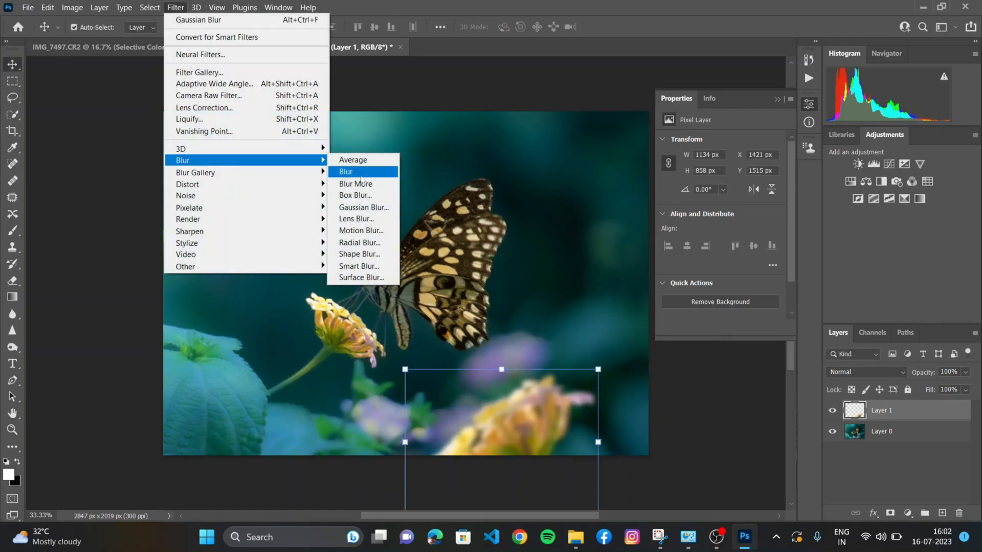
left_click(362, 207)
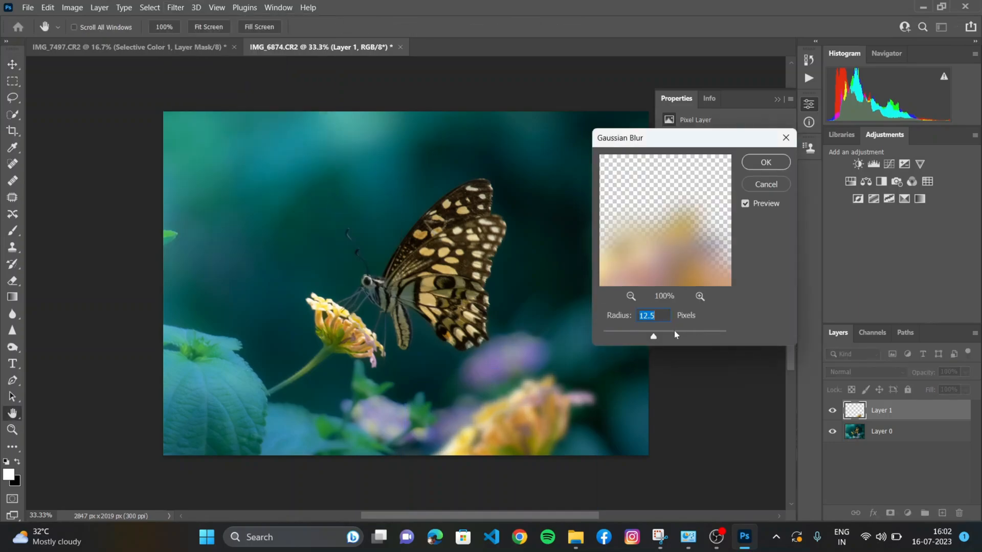
left_click_drag(654, 331, 688, 330)
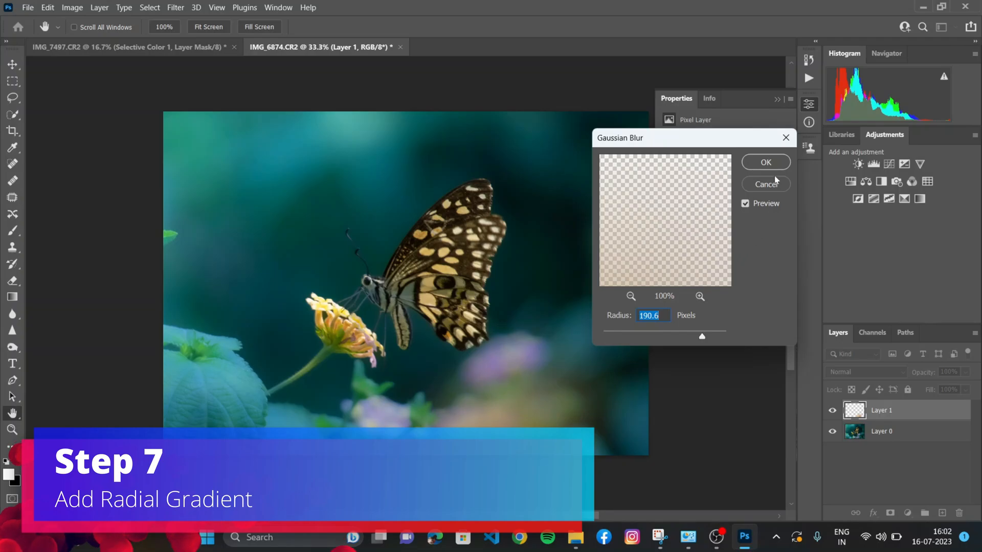
left_click(766, 162)
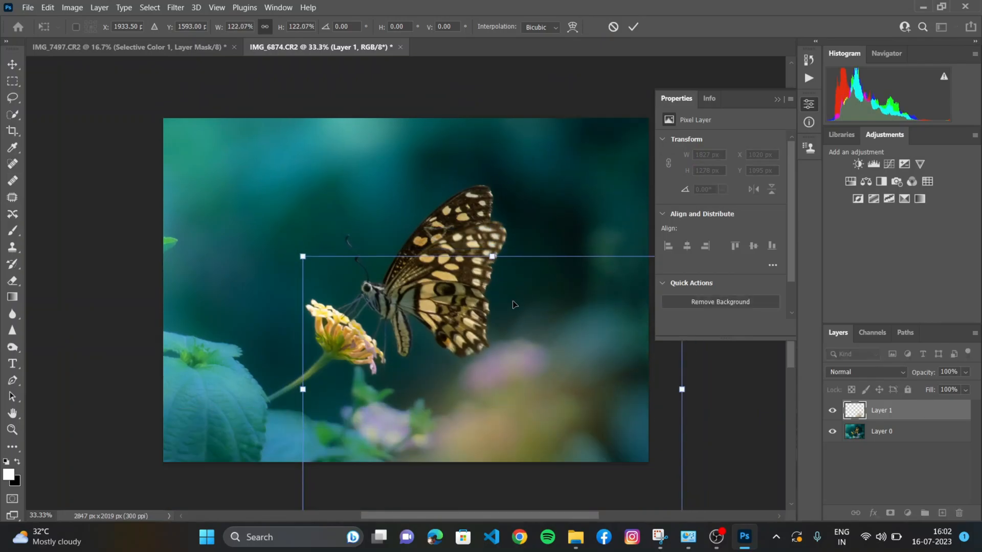
left_click_drag(513, 305, 516, 410)
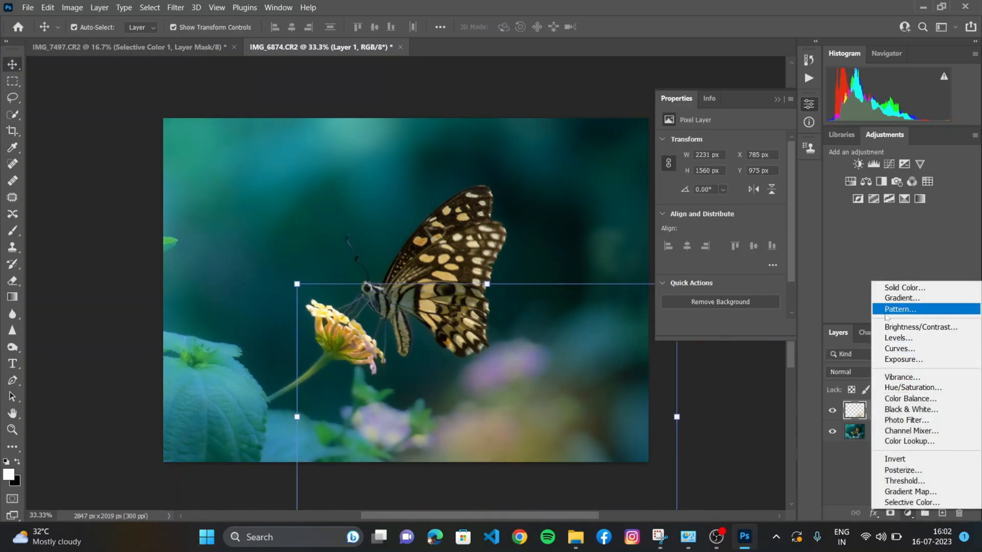
Add a radial white Gradient Fill layer positioned as a glow in the top-left corner at 78% scale.
left_click(903, 297)
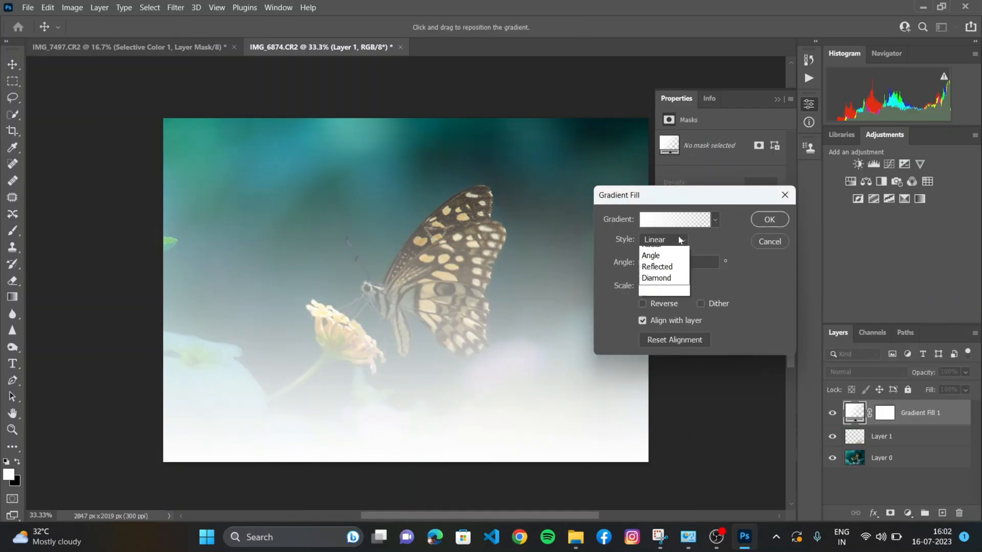
left_click(651, 245)
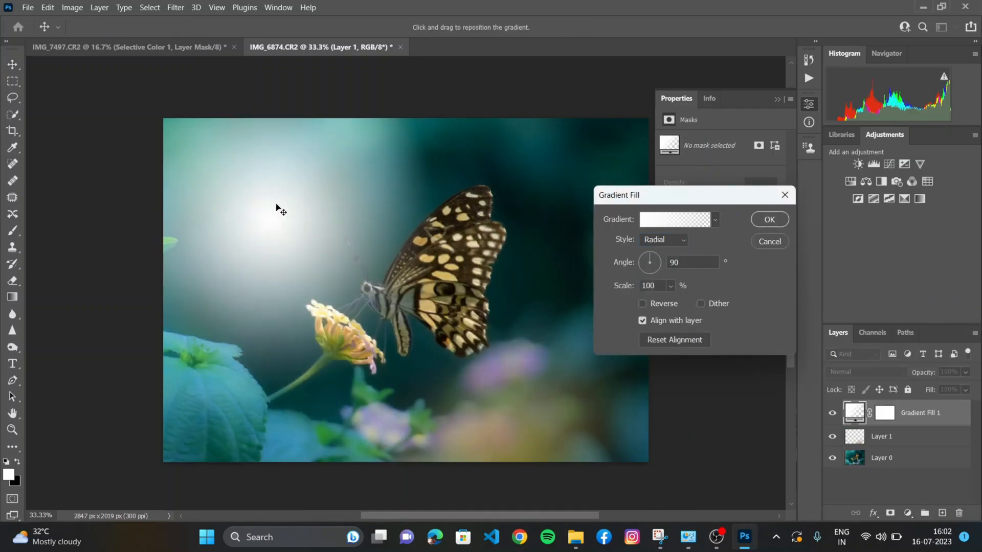
left_click_drag(281, 211, 241, 143)
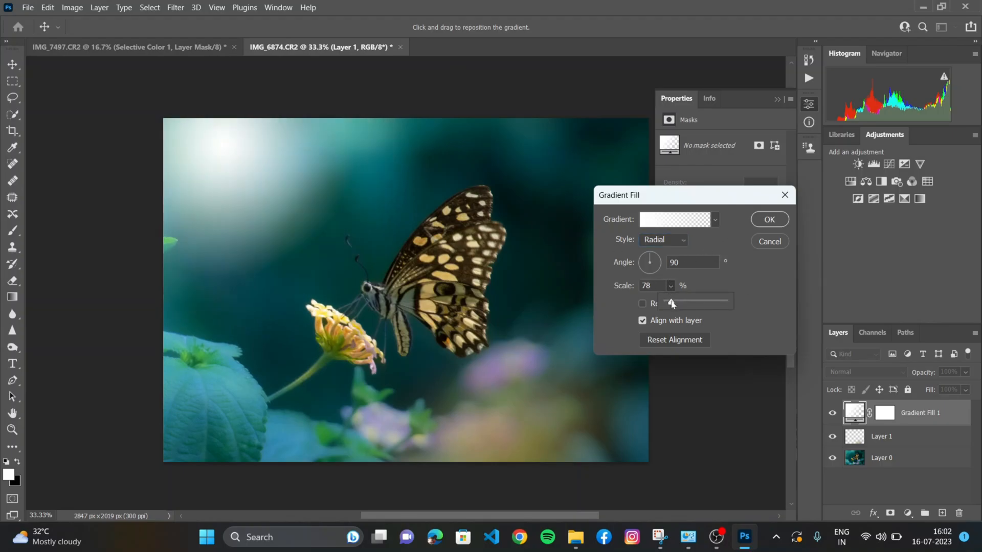
left_click(769, 219)
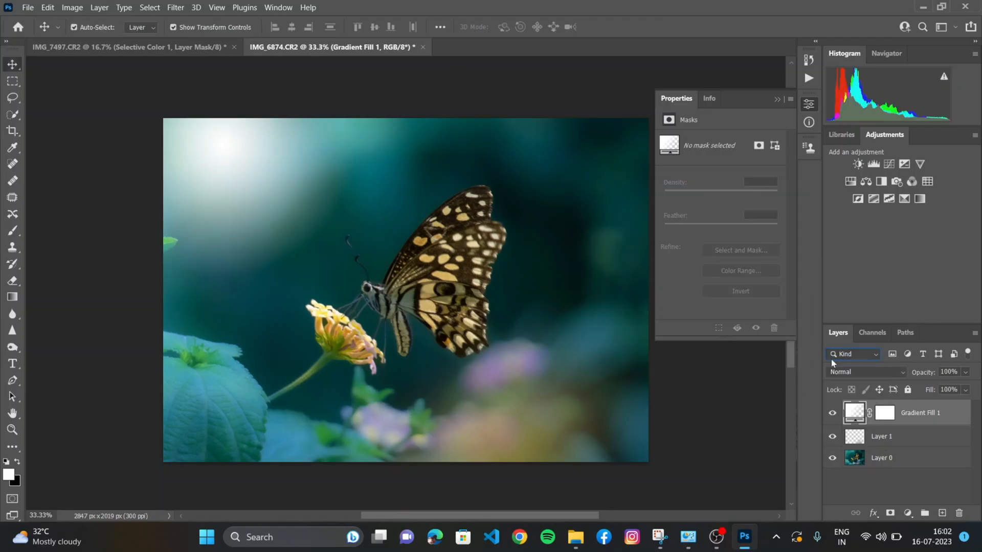
Preview blend modes and set the gradient glow layer to Overlay for a cyan tint.
left_click(866, 372)
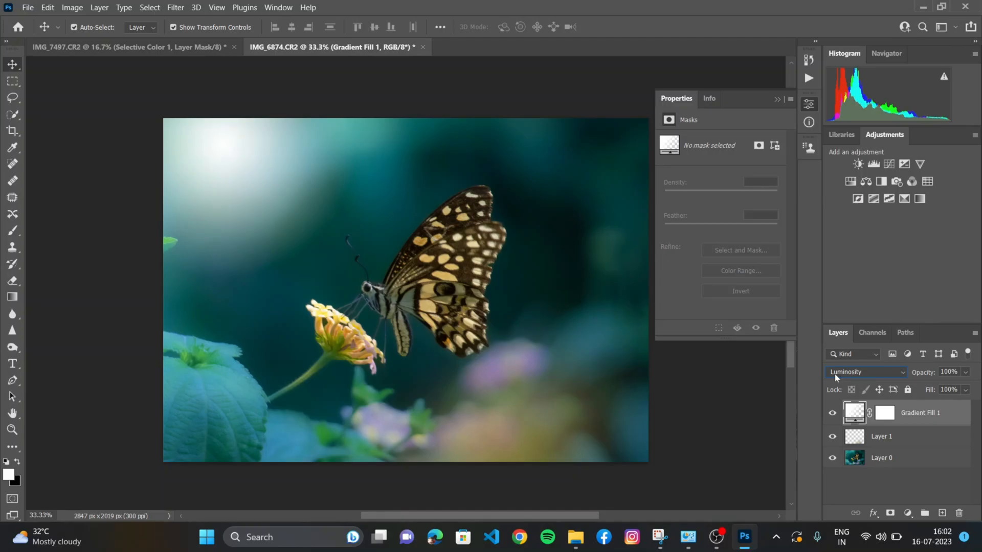
left_click(865, 373)
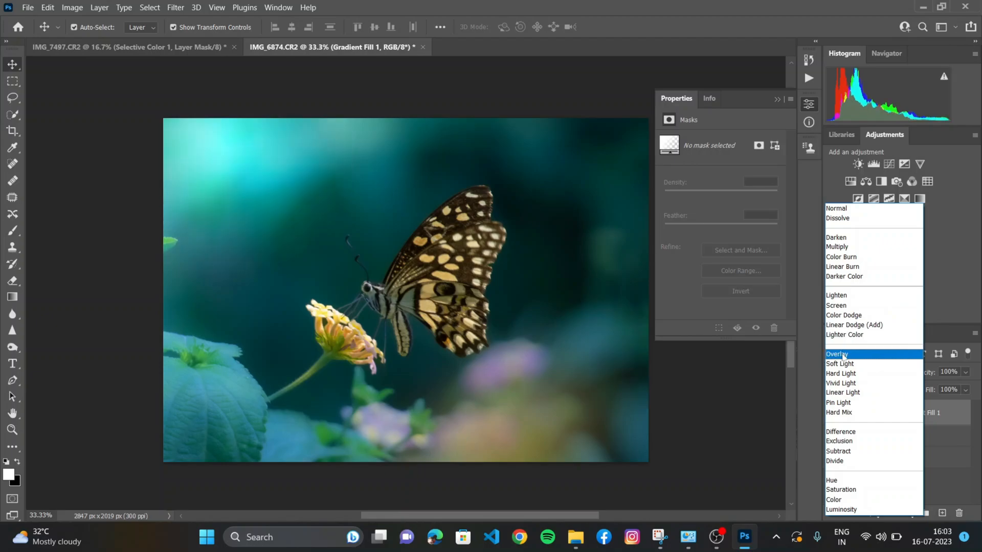
left_click(837, 354)
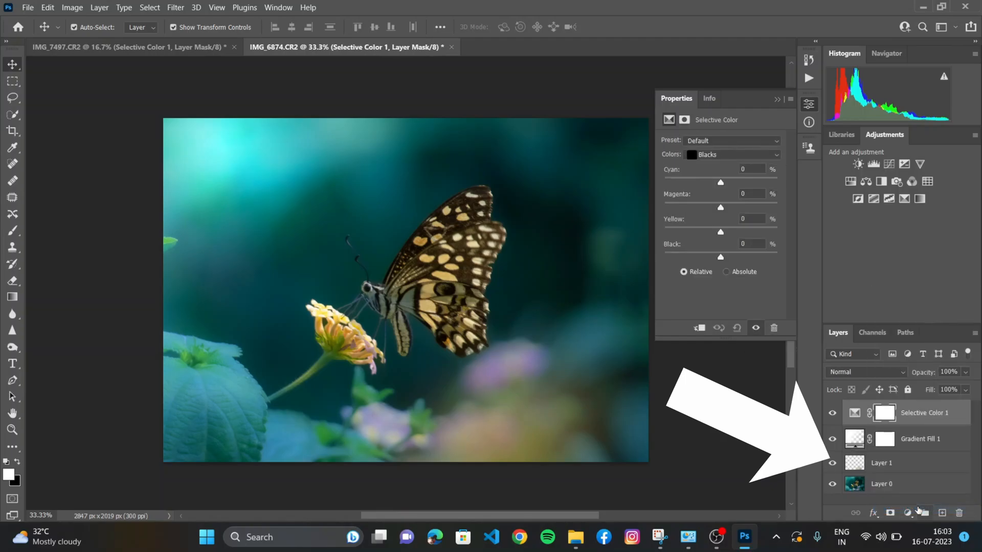
Select the Yellows range in Selective Color 1 and reduce its cyan to -9.
left_click(731, 155)
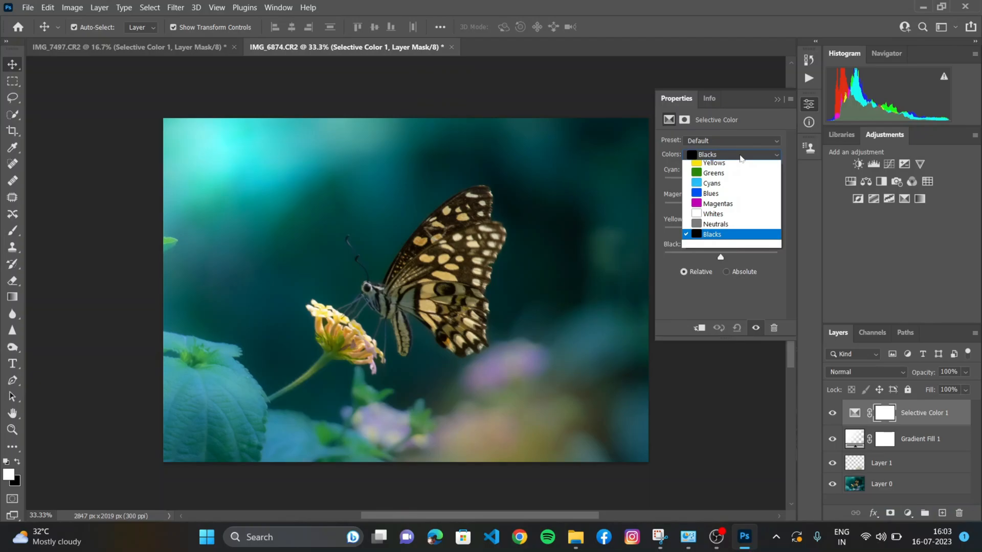
left_click(714, 163)
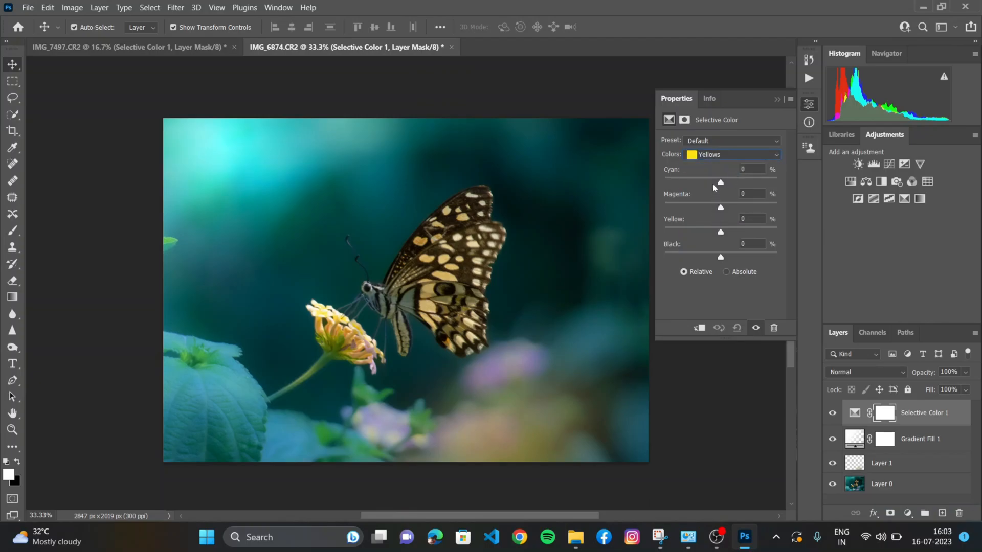
left_click_drag(720, 182, 722, 182)
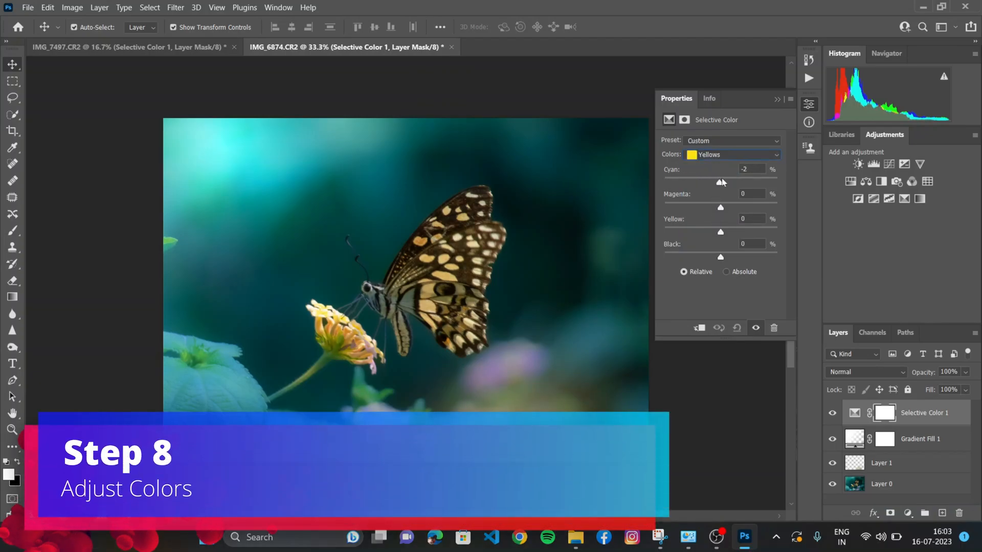
left_click_drag(721, 182, 715, 182)
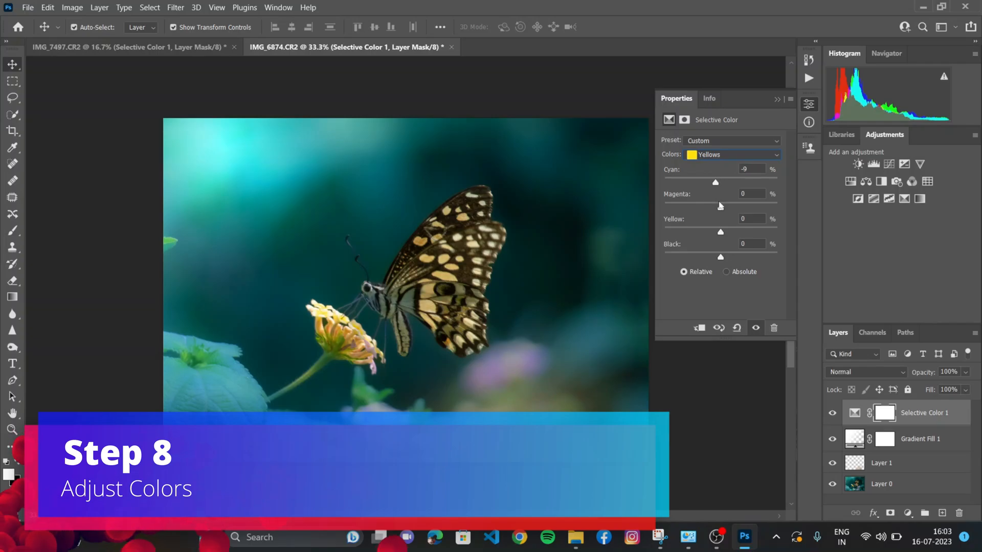
Set the yellows' magenta to +32 and yellow to +100, testing the black amount.
left_click_drag(720, 207, 770, 207)
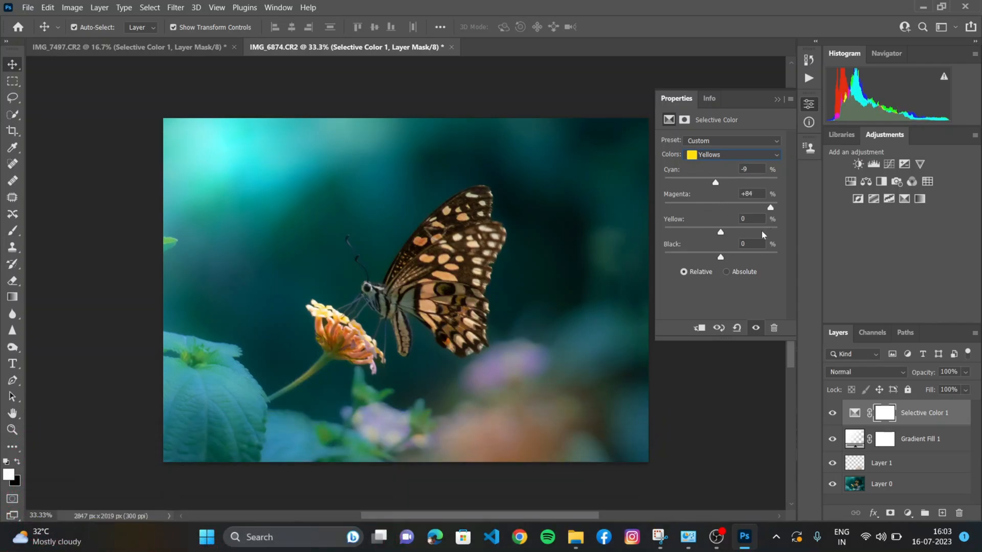
left_click_drag(769, 208, 738, 208)
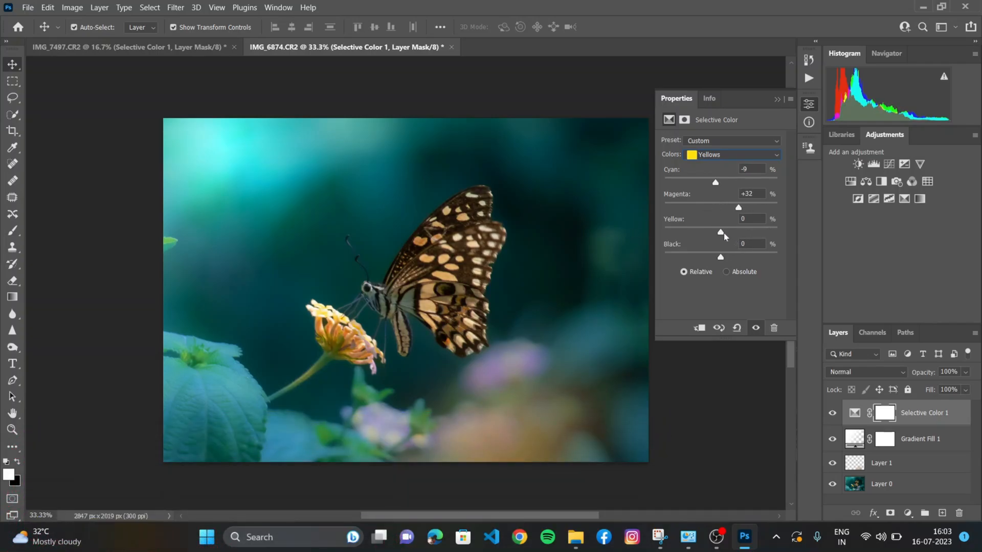
left_click_drag(720, 232, 664, 233)
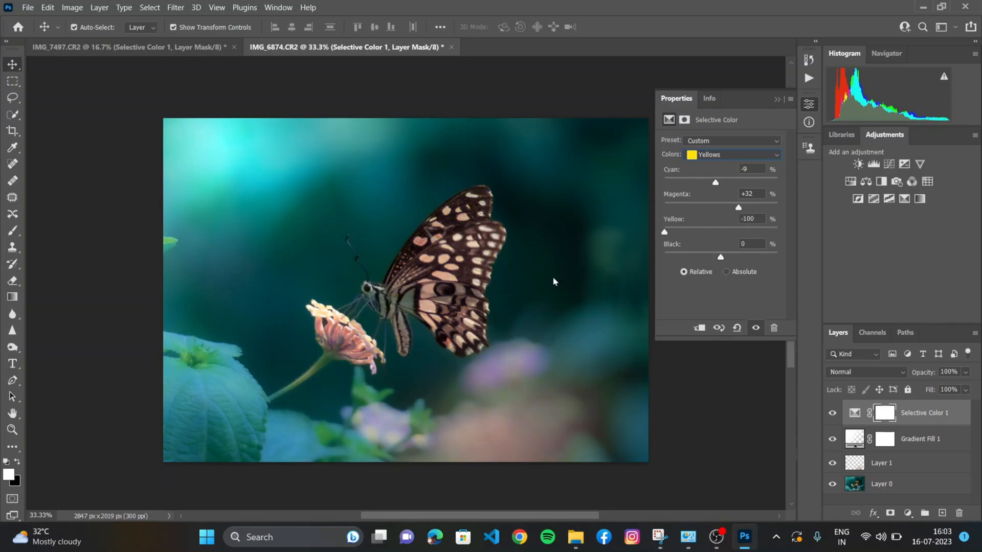
left_click_drag(664, 233, 776, 233)
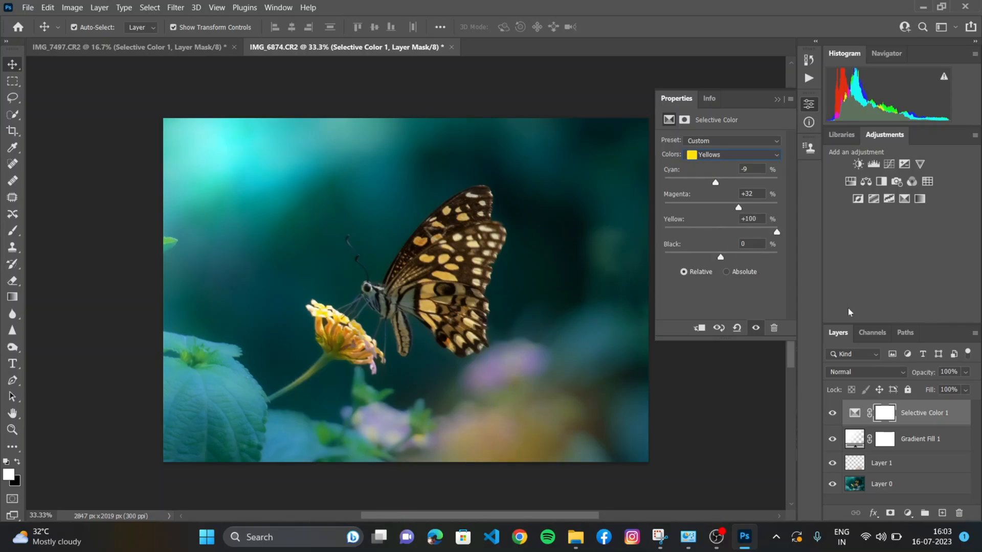
mouse_move(726, 261)
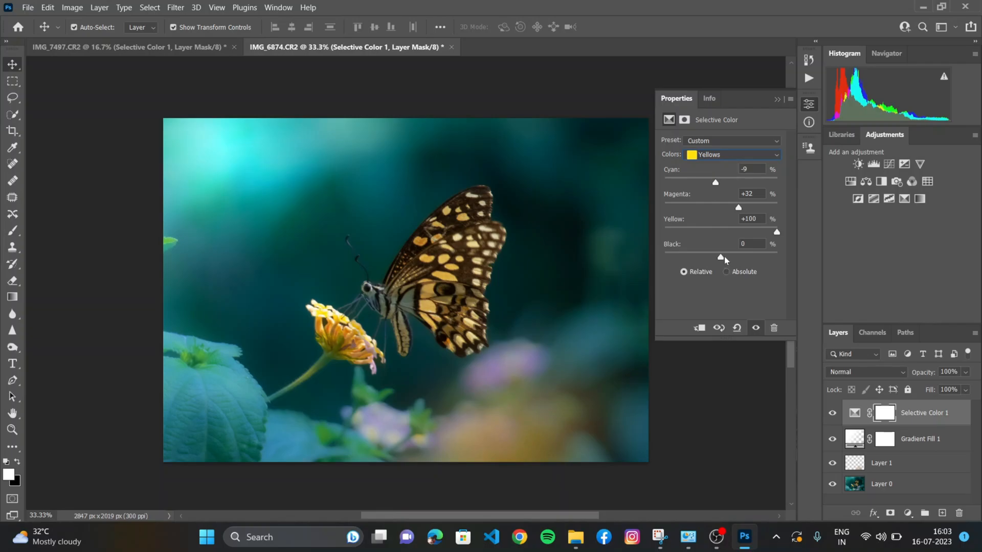
left_click_drag(719, 258, 760, 258)
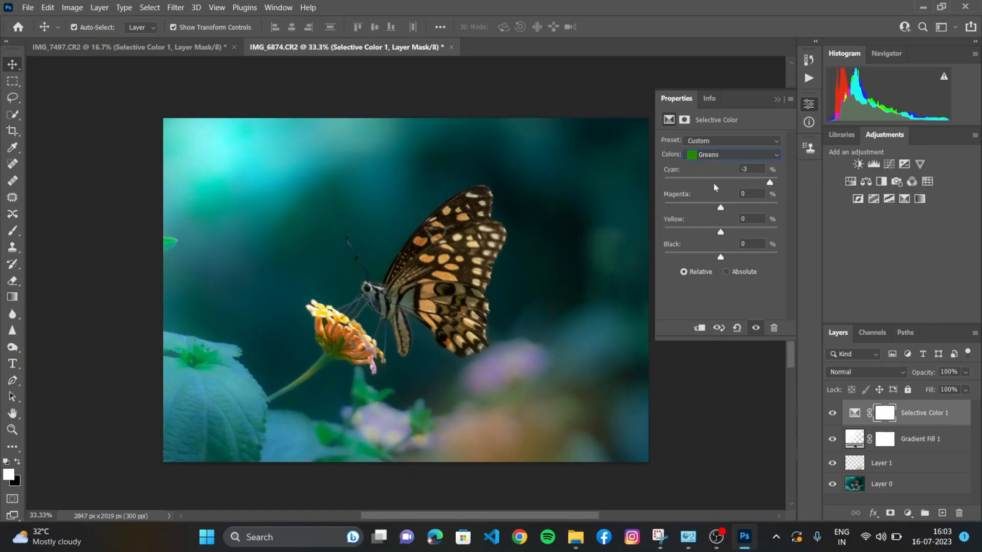
Adjust the greens to cyan -70 and magenta +47.
left_click_drag(769, 182, 681, 182)
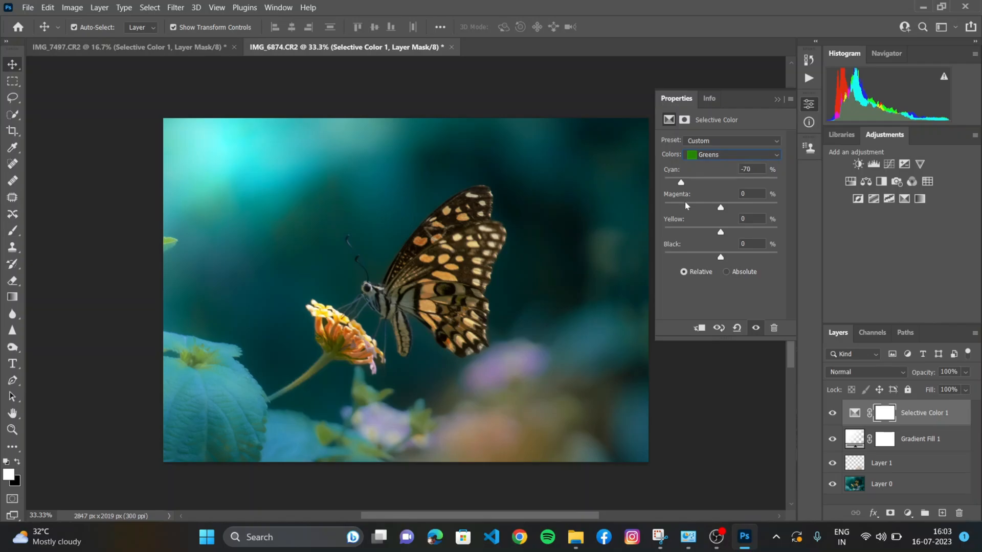
left_click_drag(720, 207, 719, 207)
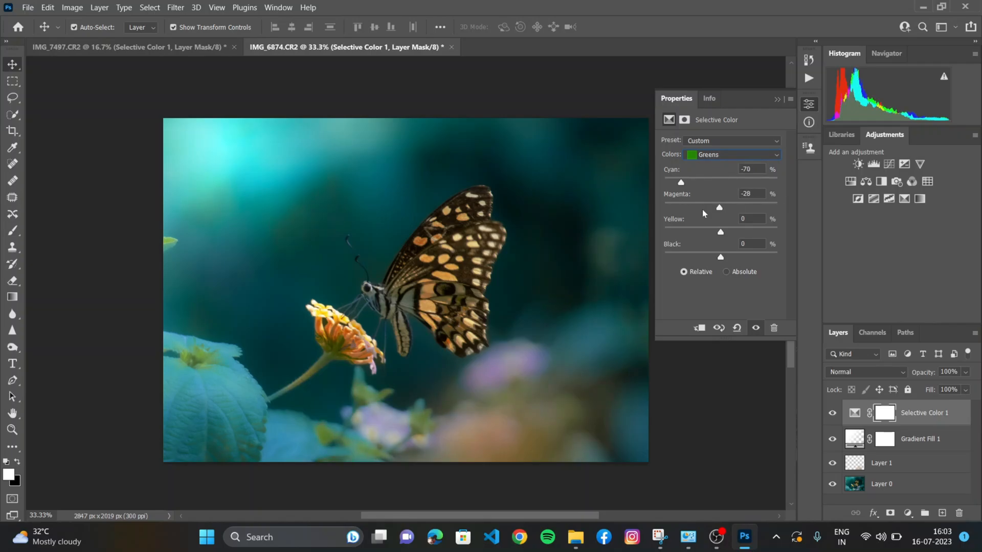
left_click_drag(719, 208, 746, 208)
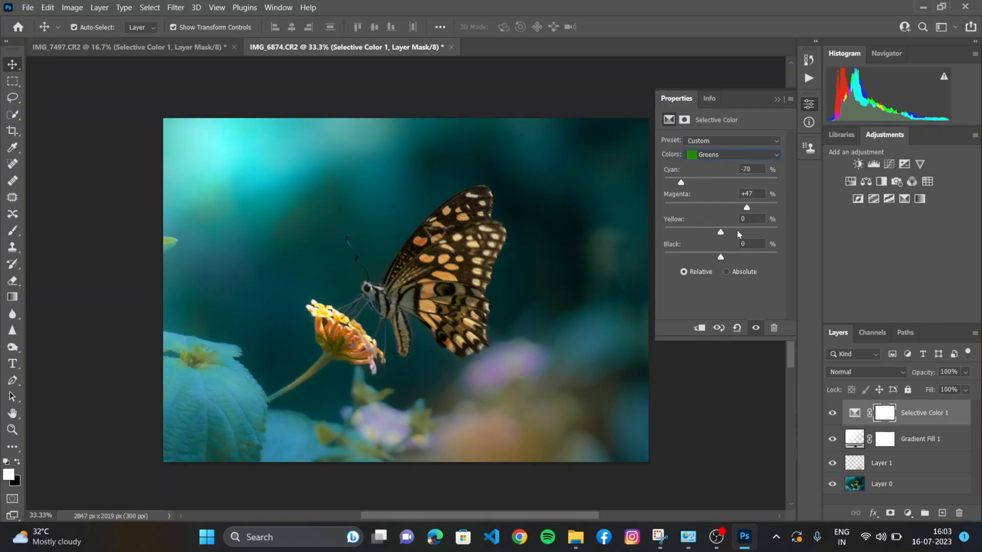
Set the greens' yellow to -100 and black to +52.
left_click_drag(721, 231, 776, 231)
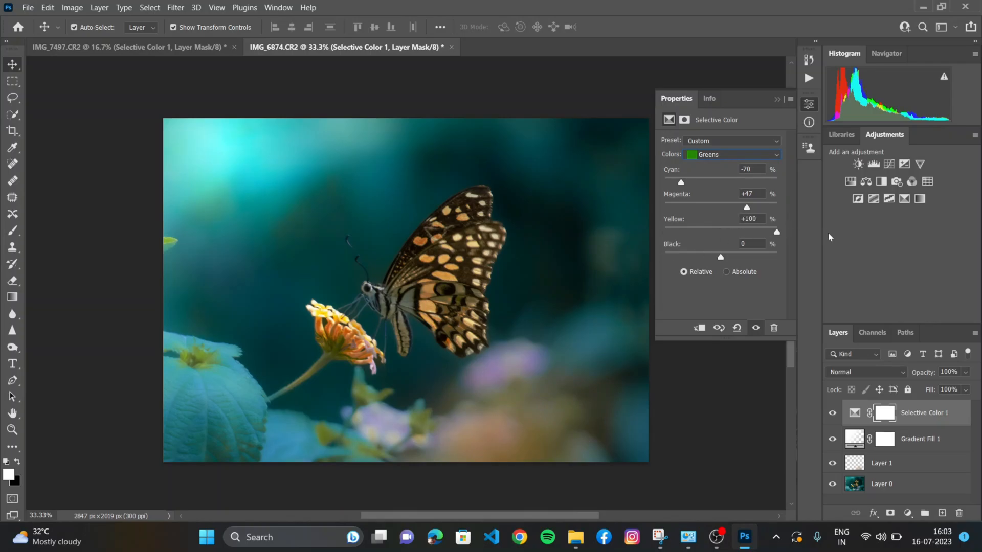
left_click_drag(777, 233, 664, 233)
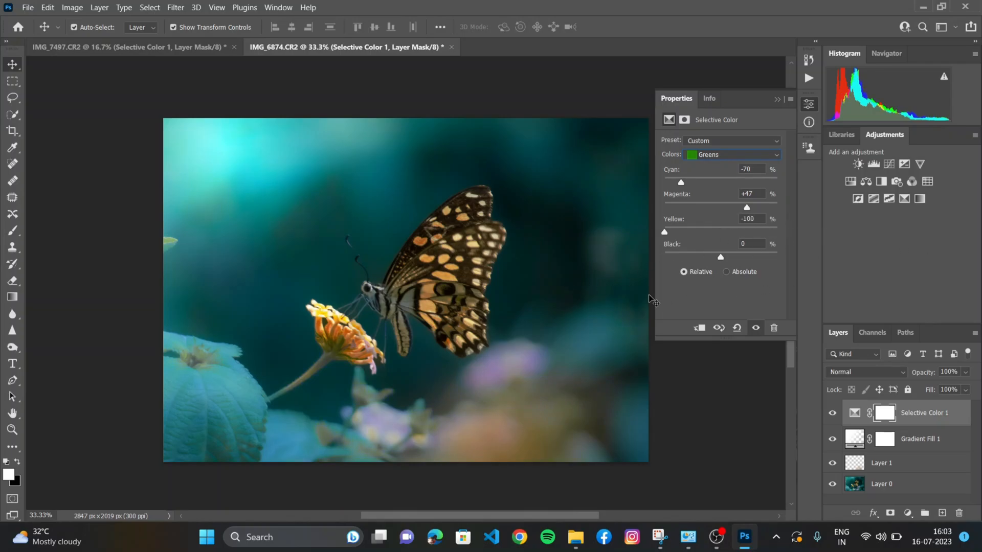
mouse_move(741, 316)
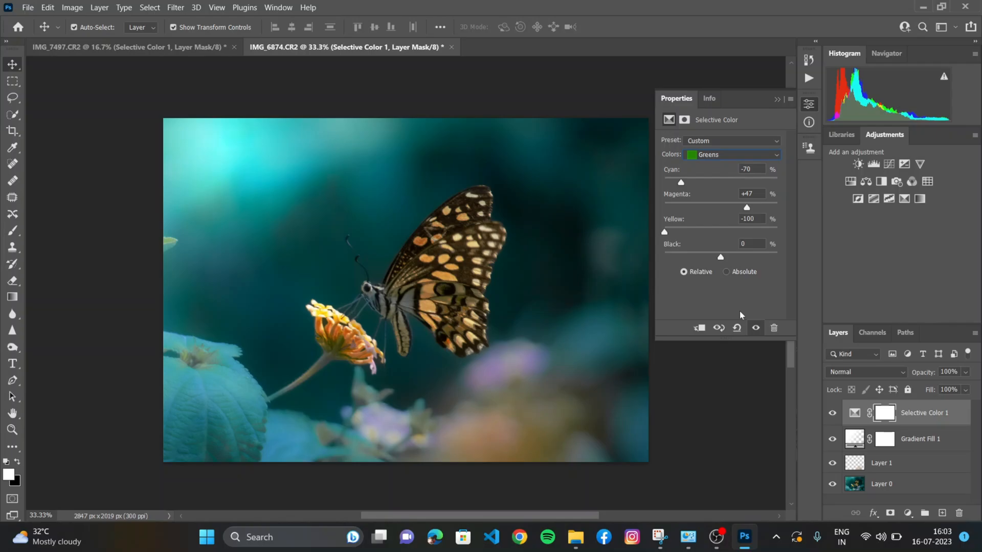
mouse_move(734, 311)
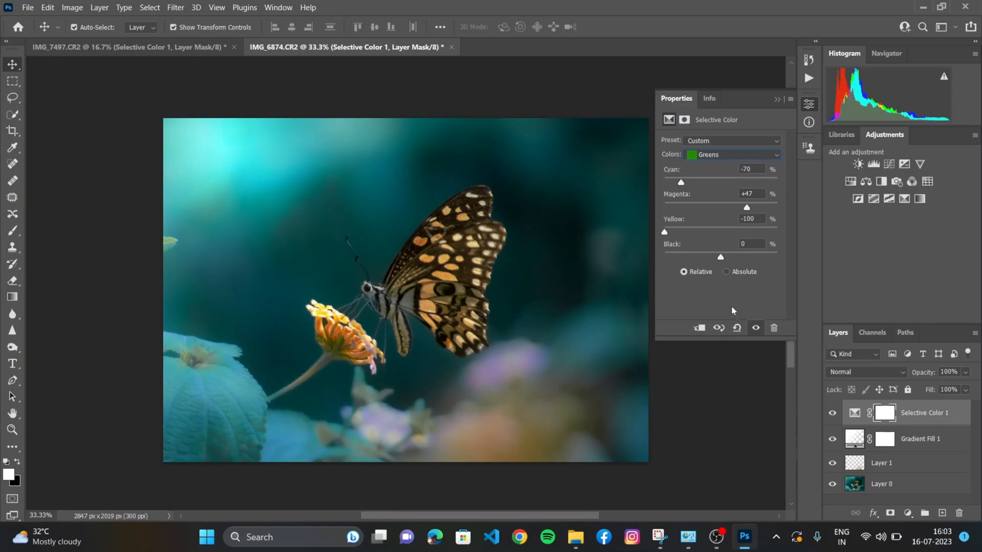
left_click_drag(719, 257, 663, 256)
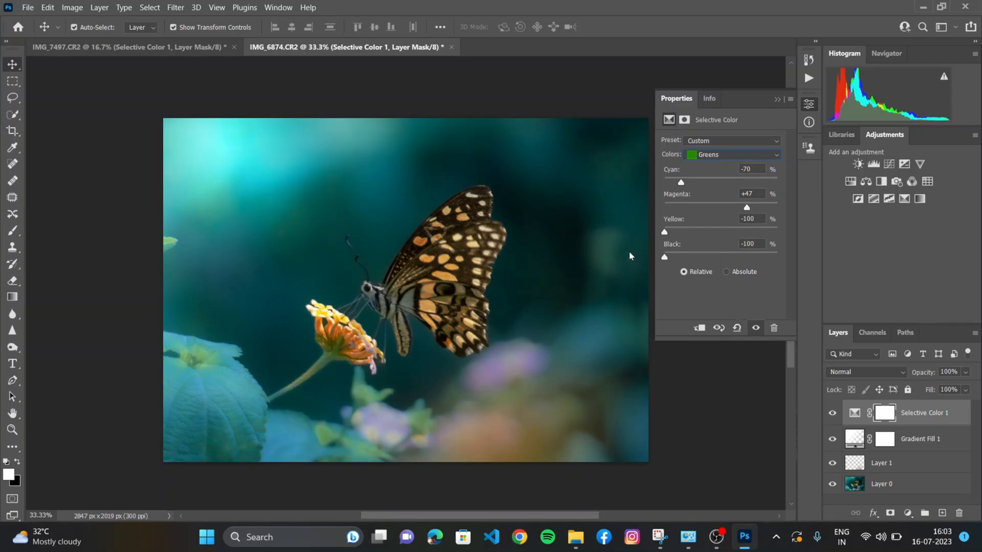
left_click_drag(663, 257, 749, 257)
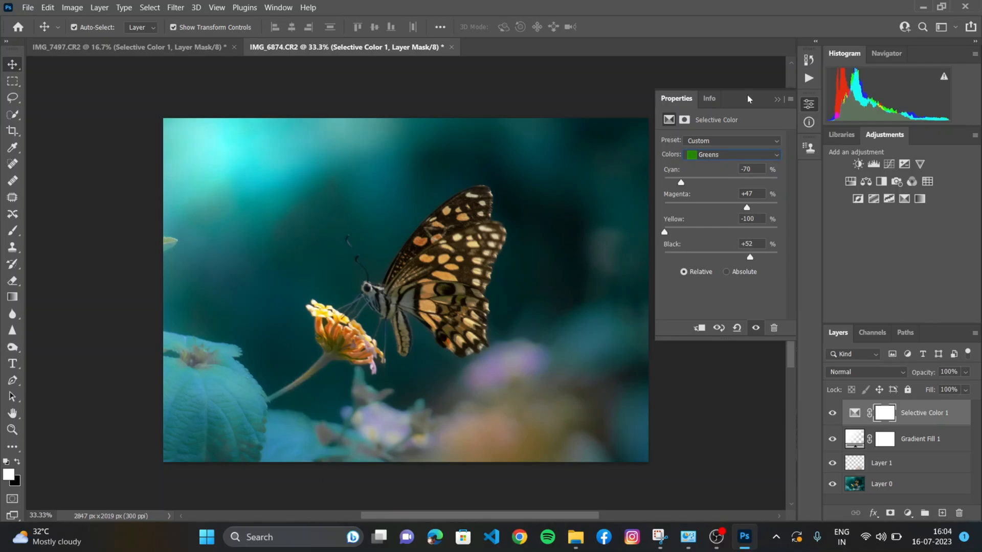
mouse_move(777, 102)
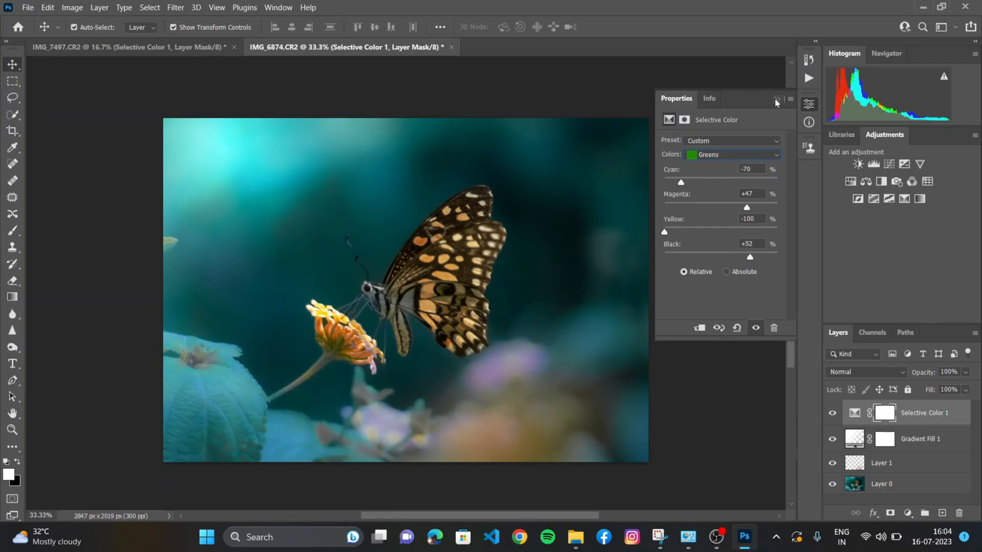